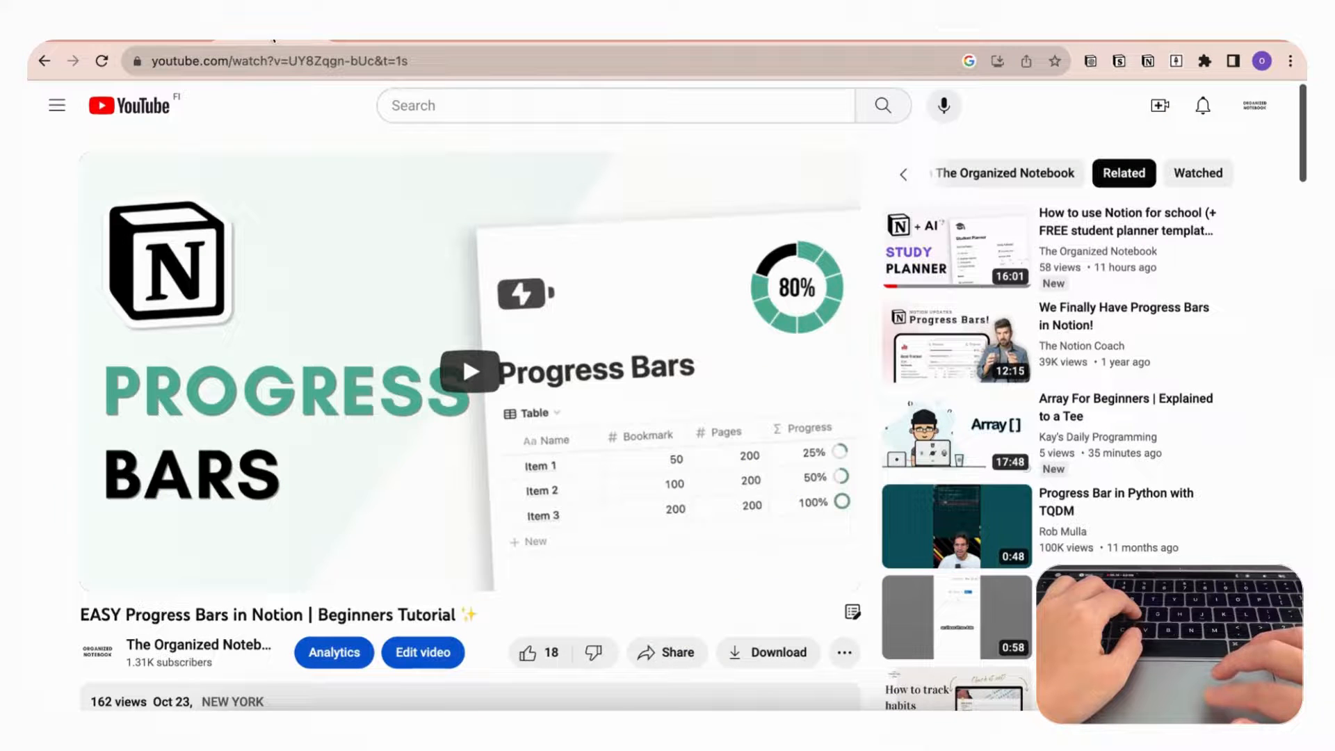
Start Snipo notes to Notion on the EASY Progress Bars tutorial, opening the split note view.
scroll(down, 3)
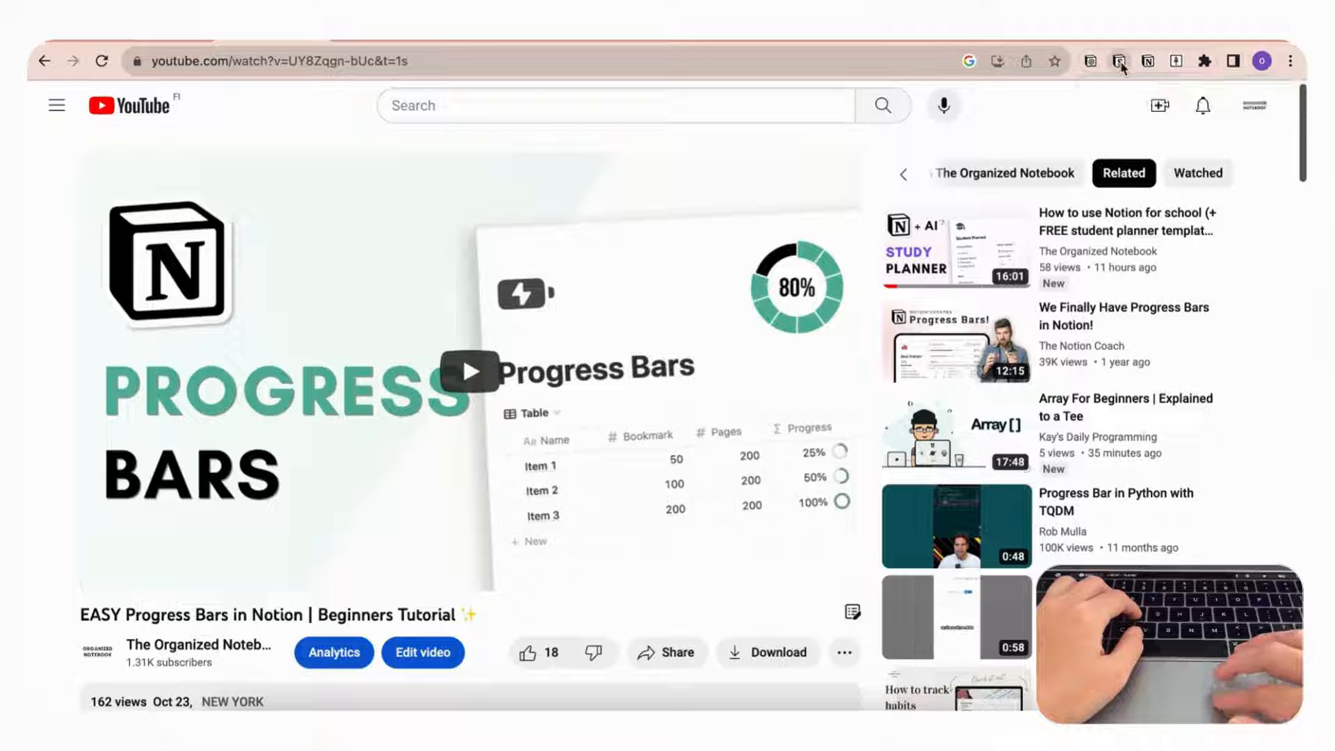
click(1118, 60)
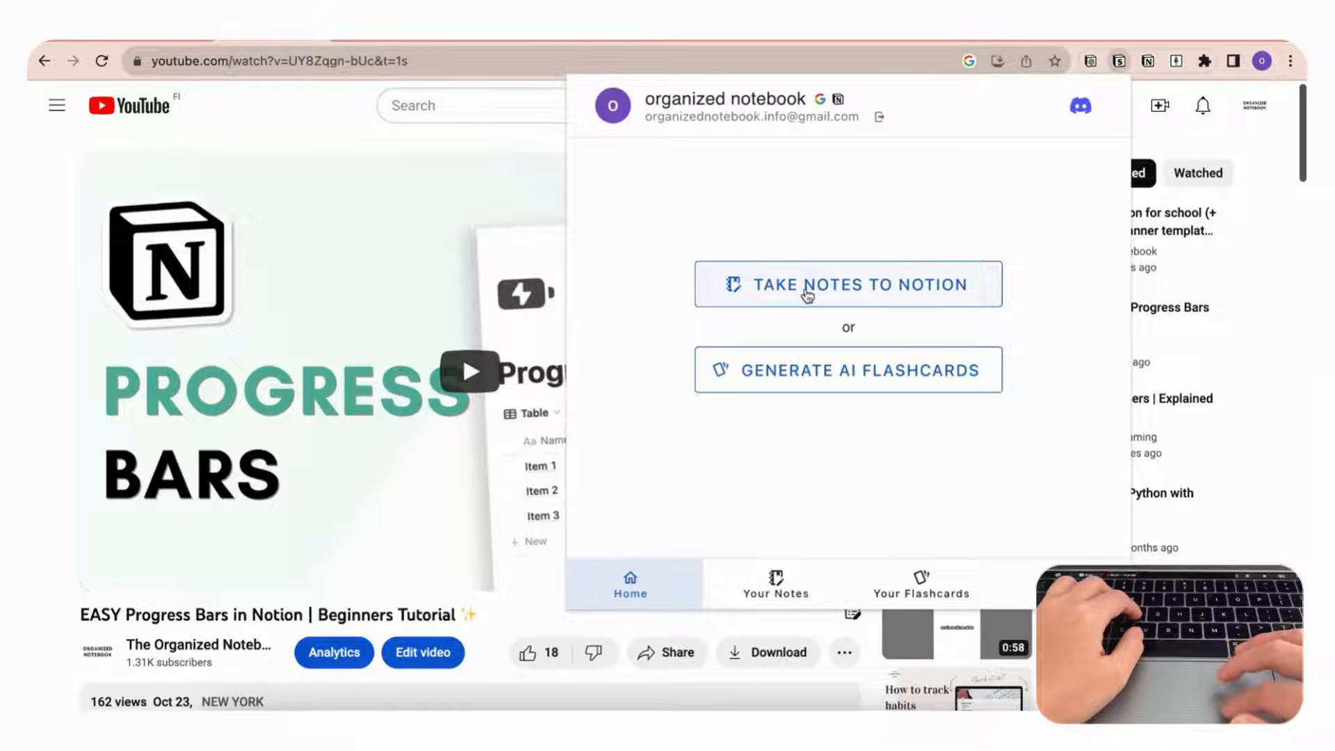
click(847, 284)
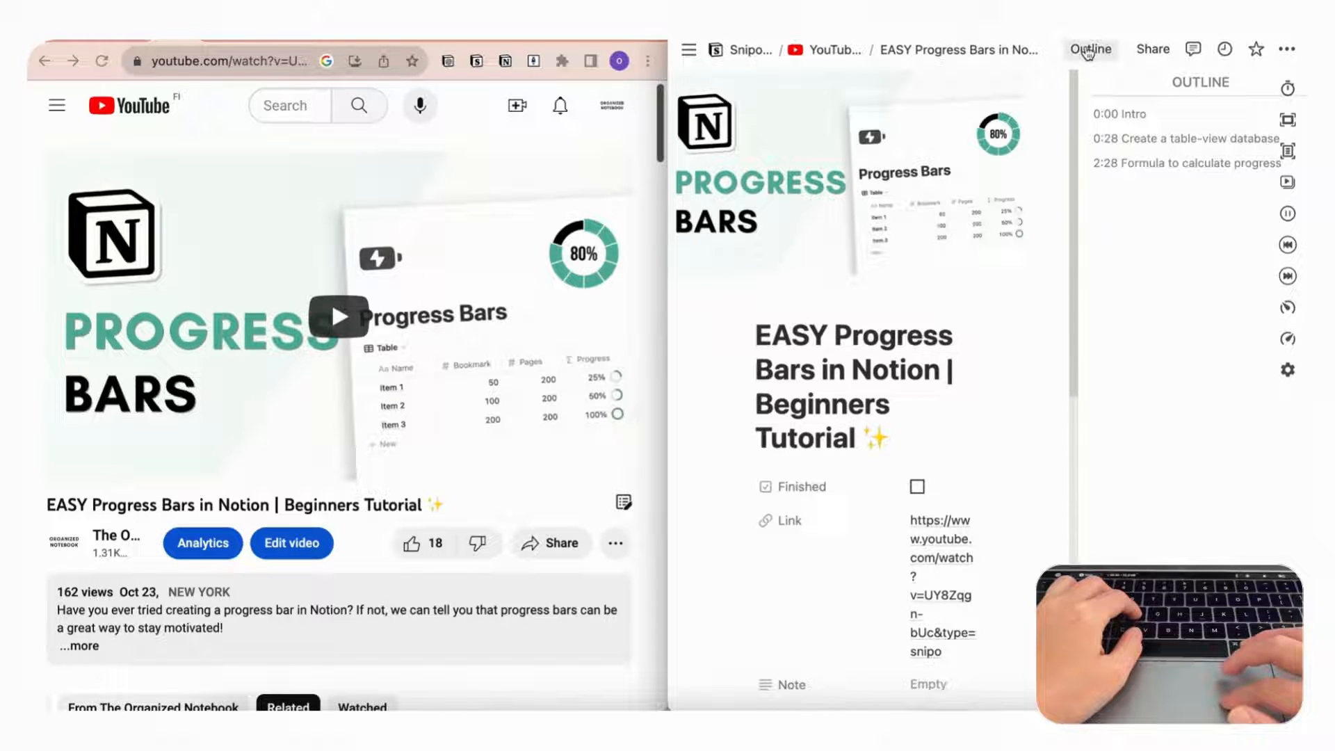
Hide the outline, look through the note's properties and timestamps, then go to the Sample Page.
click(1092, 49)
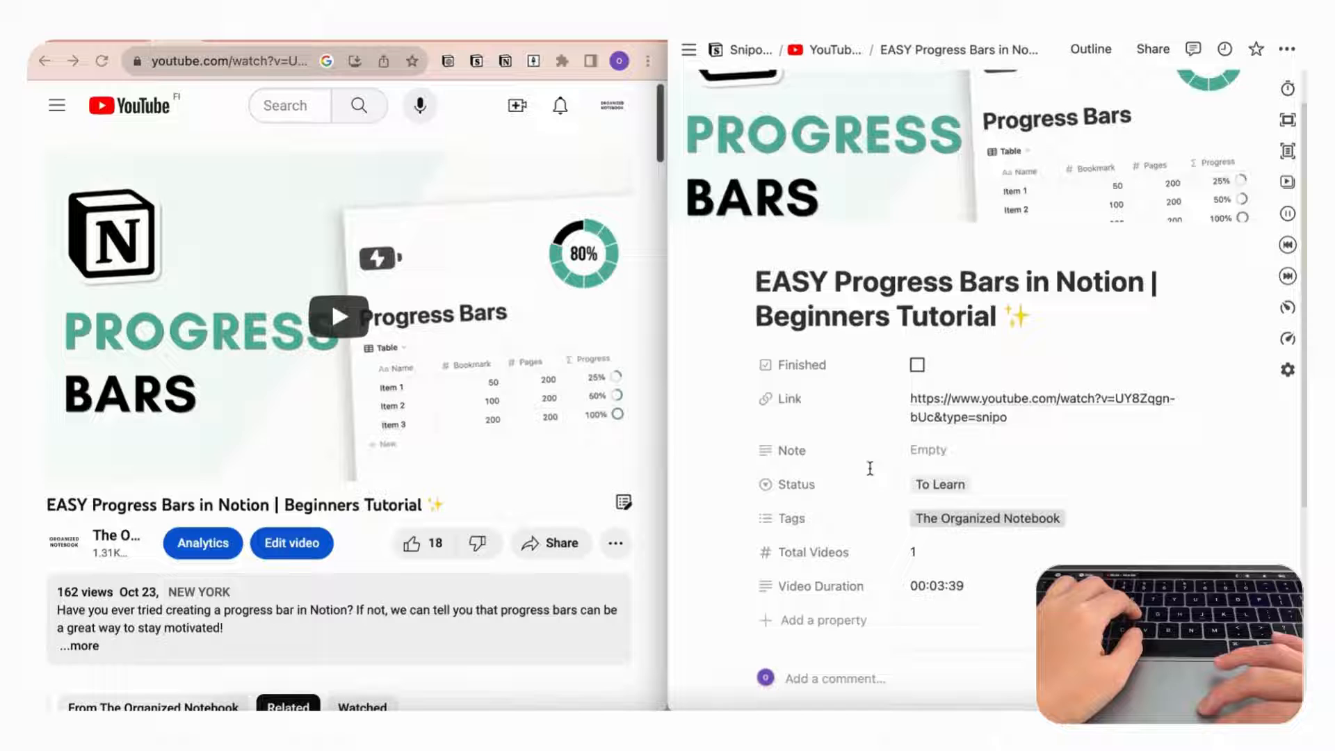
scroll(down, 3)
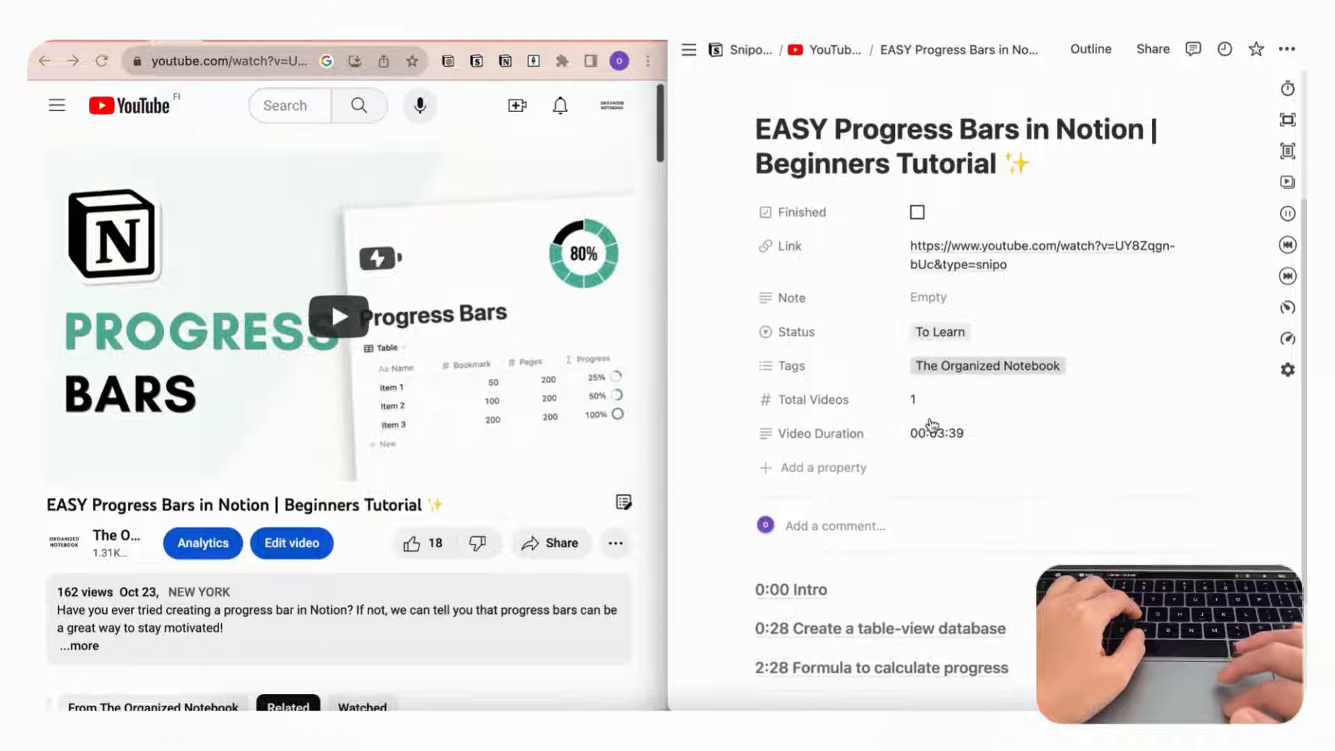
scroll(down, 3)
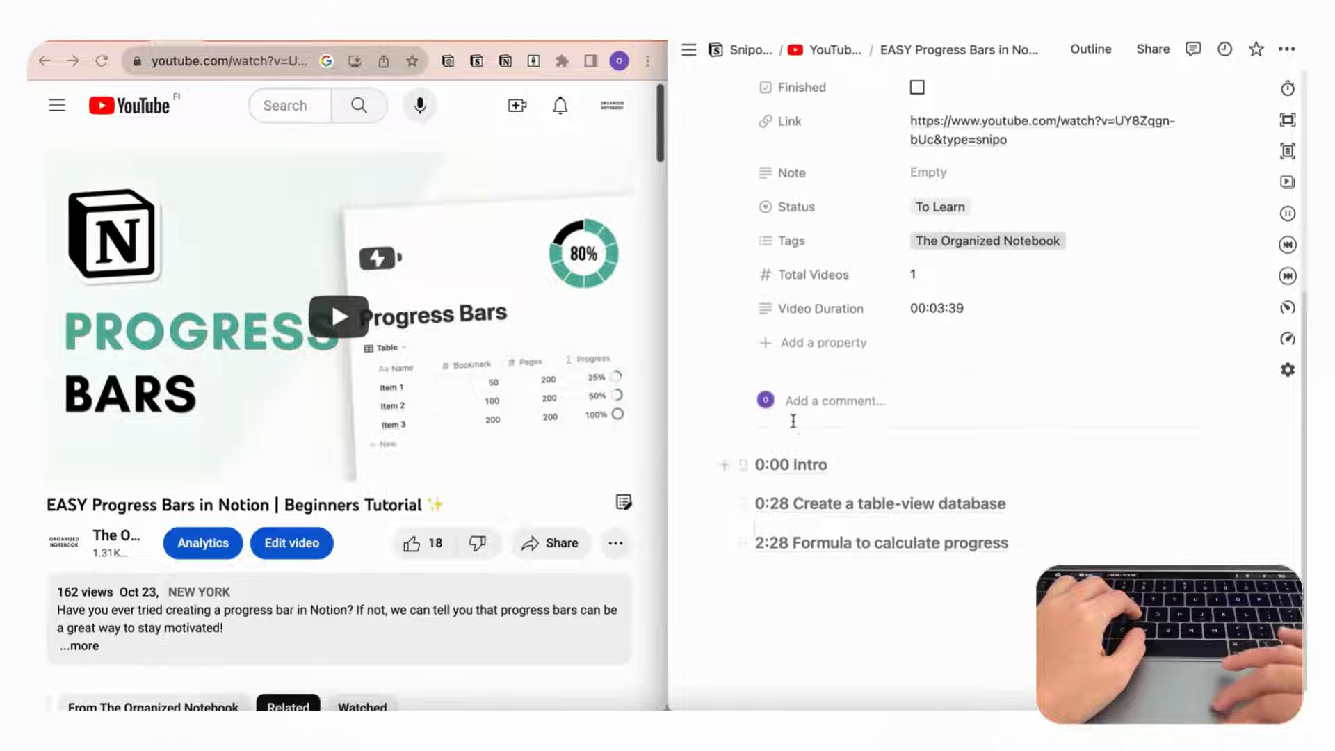
click(836, 50)
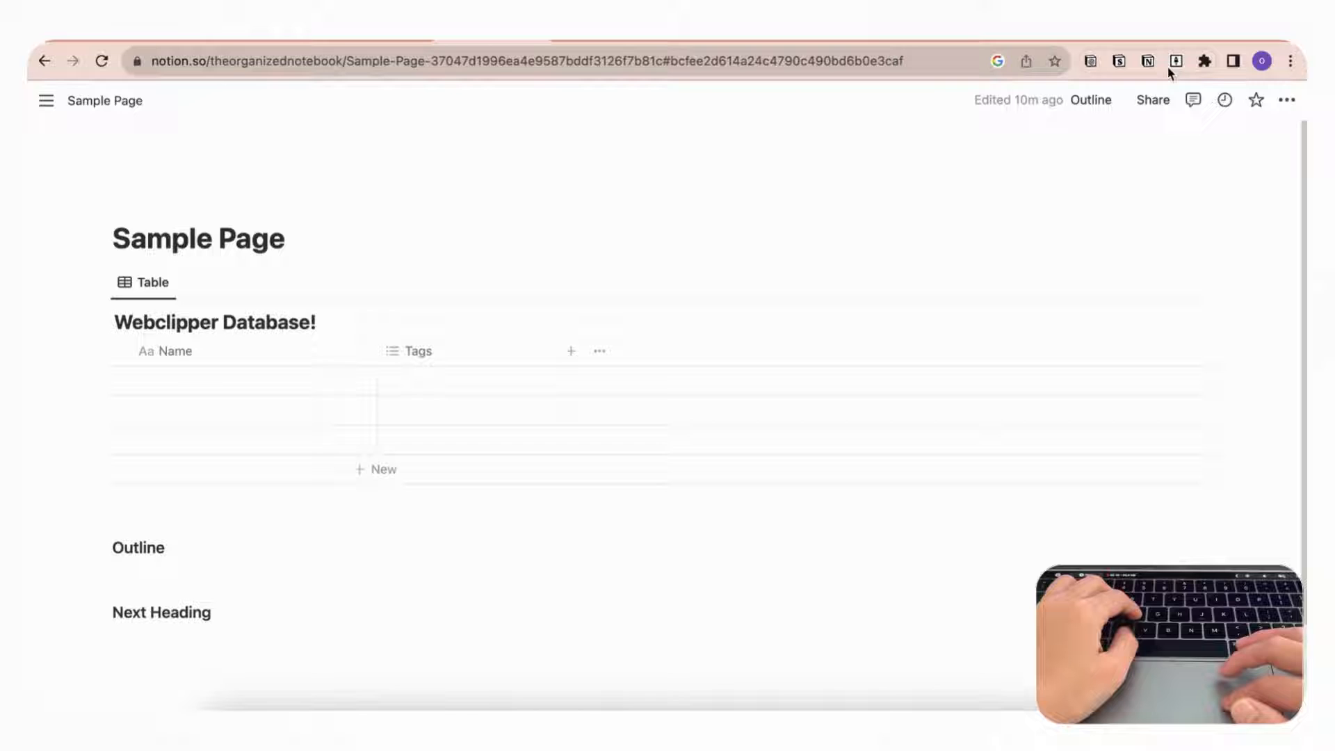
mouse_move(1175, 60)
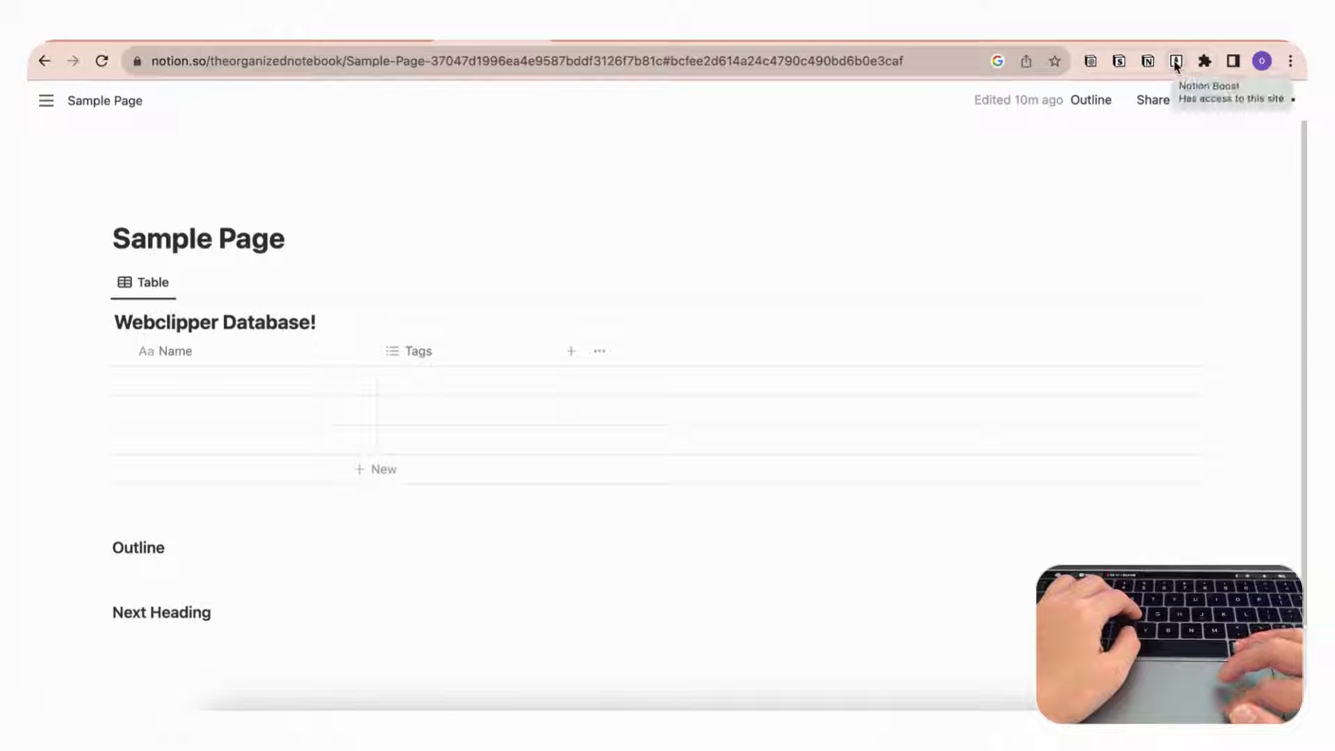
click(1176, 60)
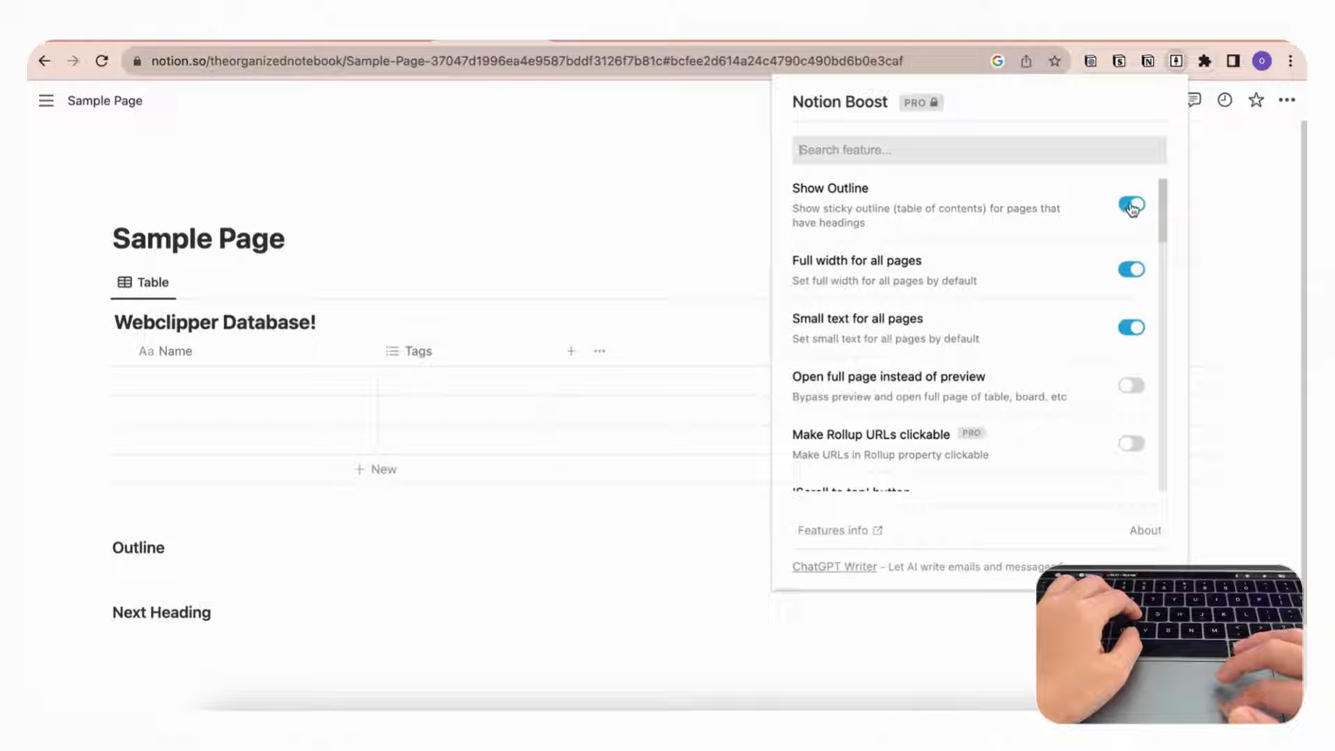
click(1130, 205)
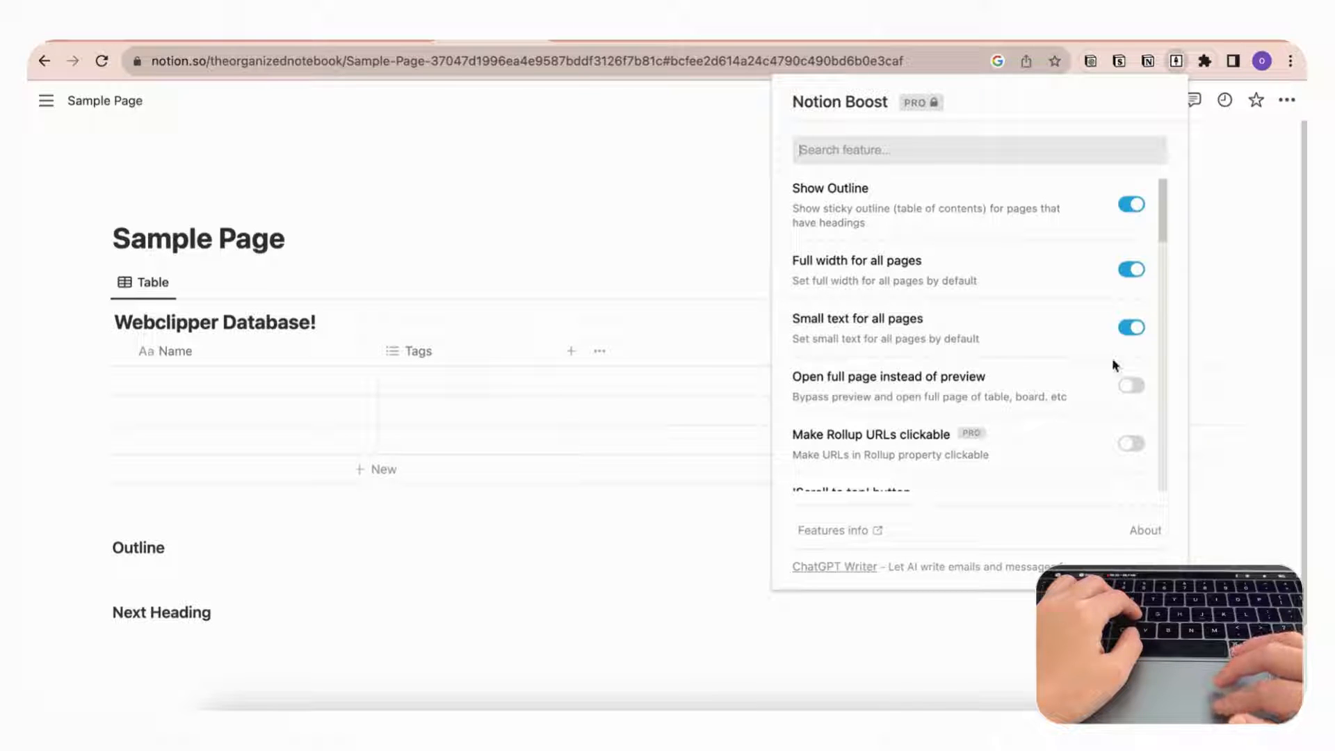
mouse_move(1045, 208)
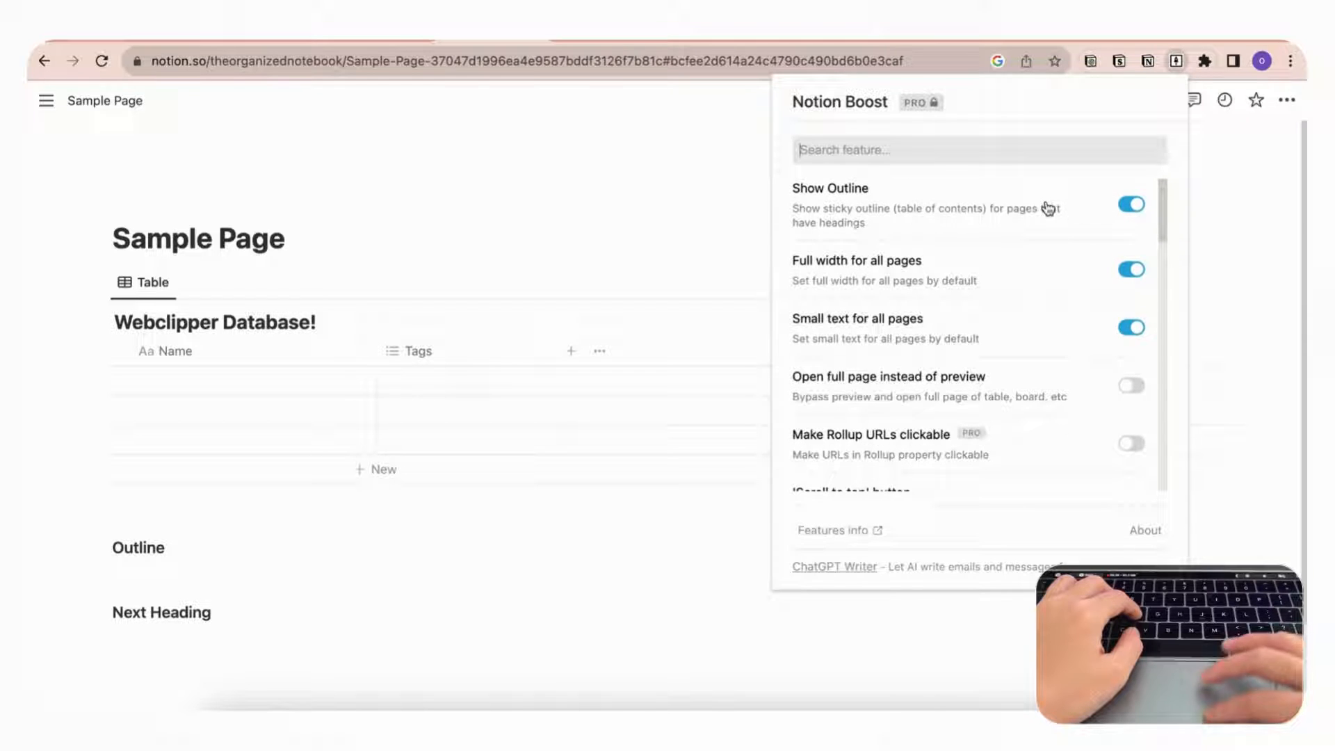
mouse_move(1006, 240)
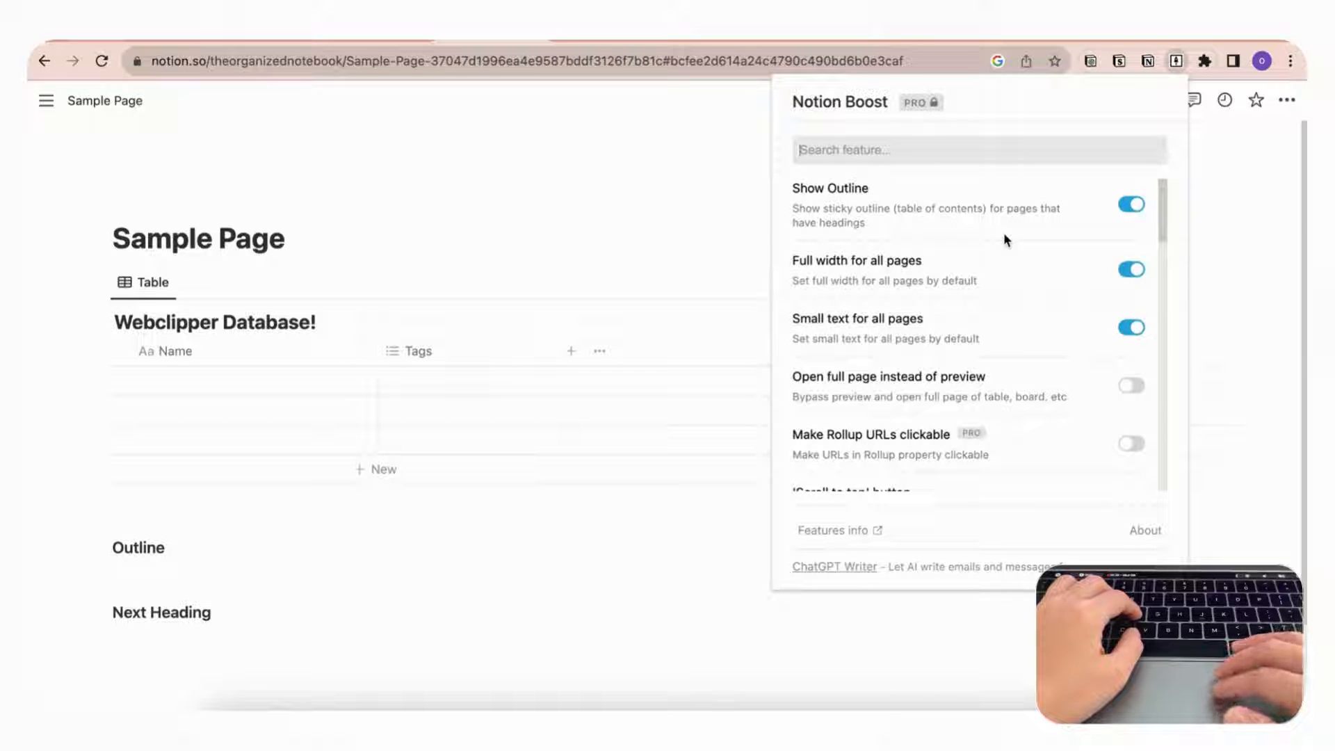
mouse_move(1118, 176)
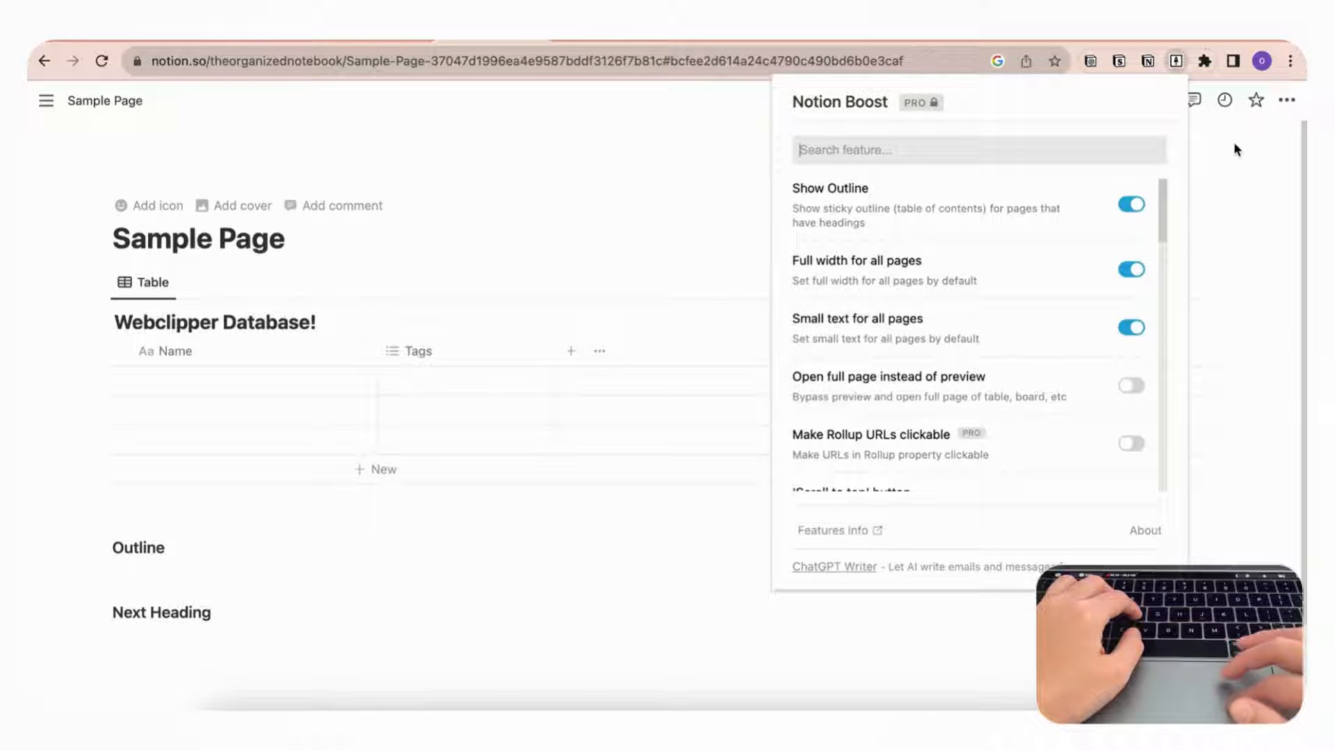
click(1286, 100)
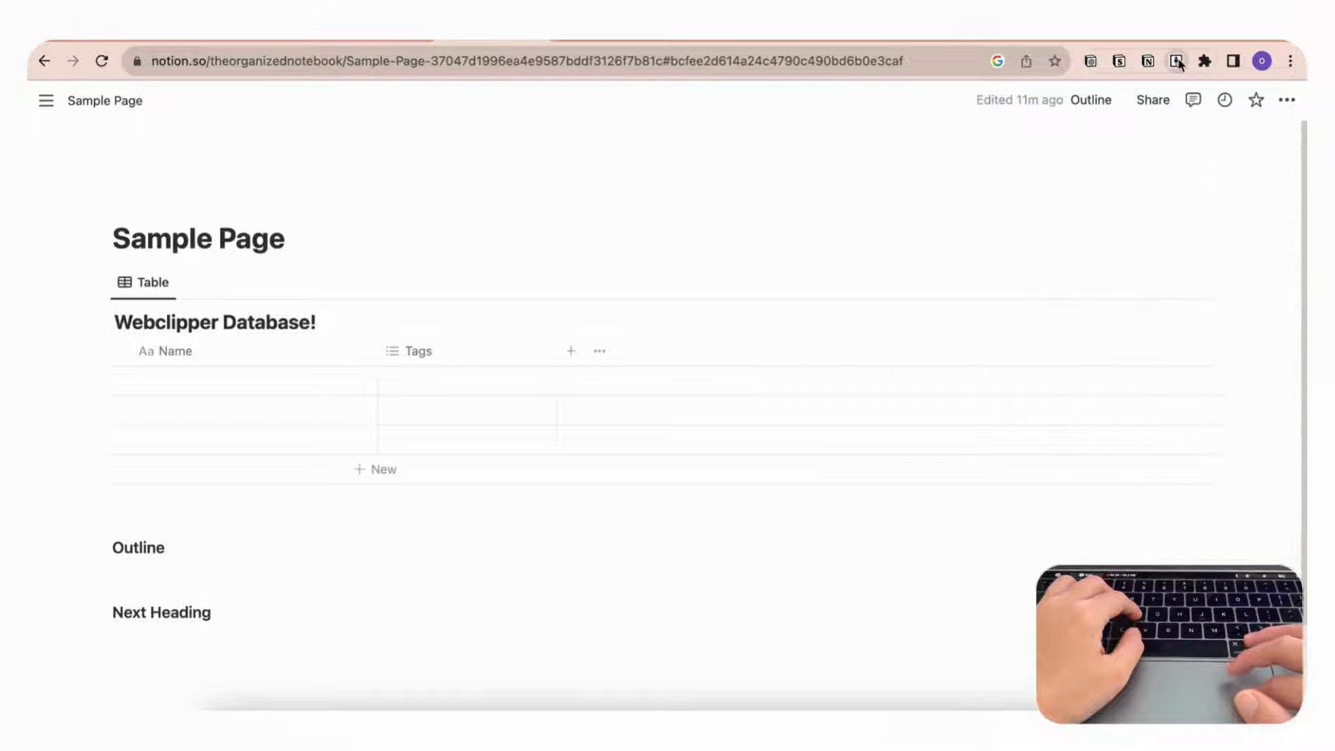
click(1178, 60)
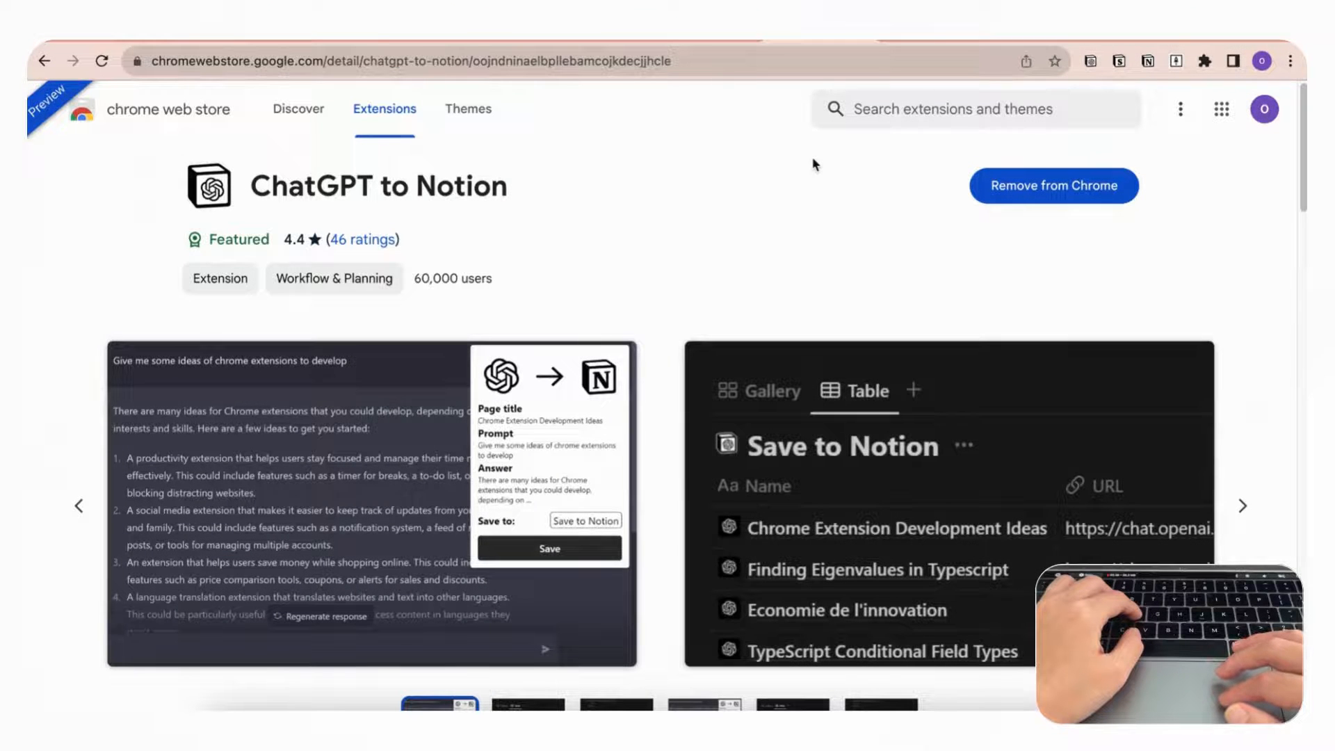
mouse_move(597, 221)
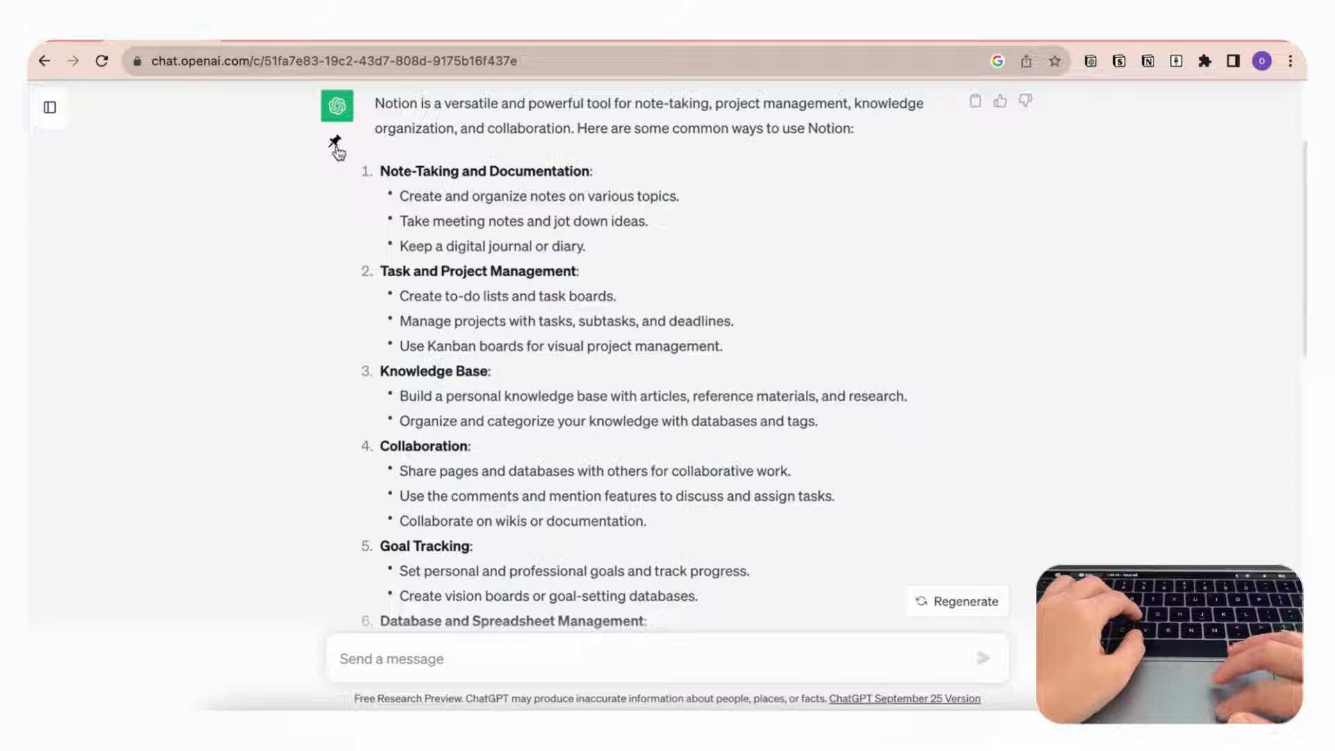
Save the ChatGPT answer via ChatGPT to Notion into the Tasks database and open it.
click(334, 142)
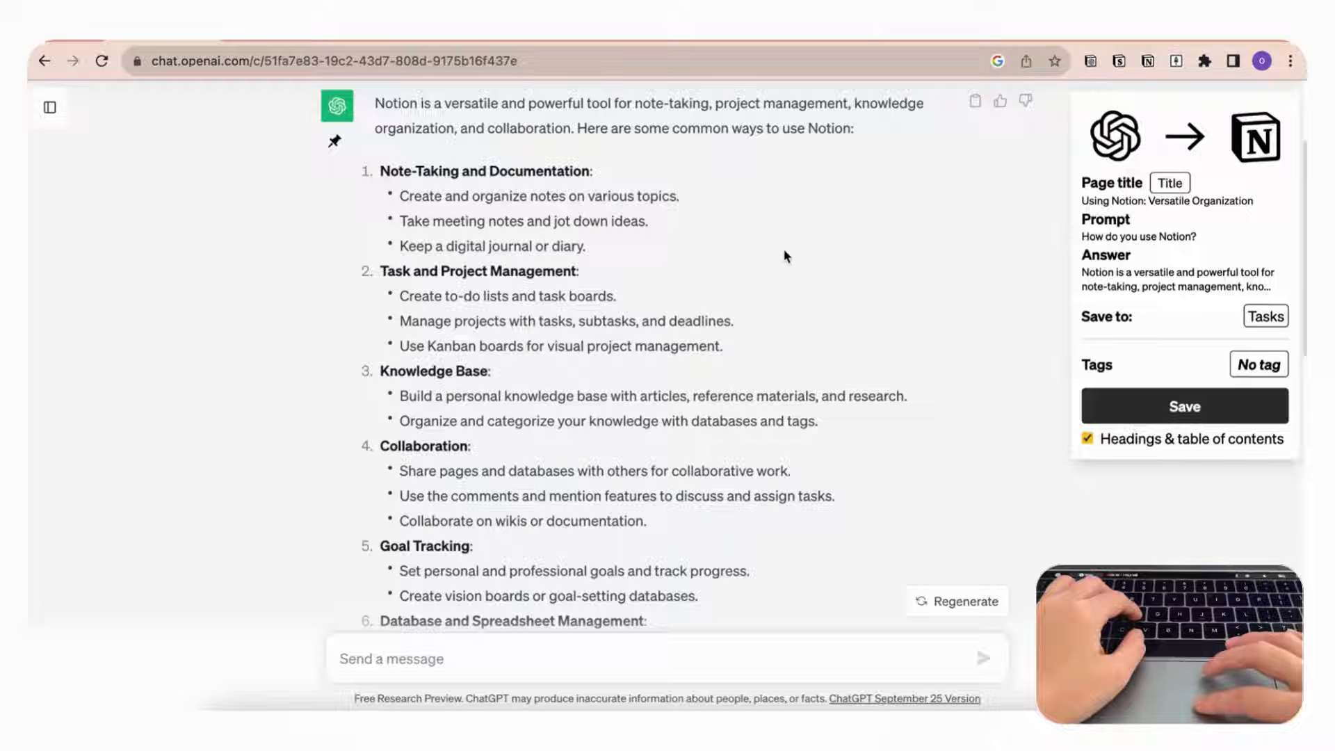
mouse_move(1165, 373)
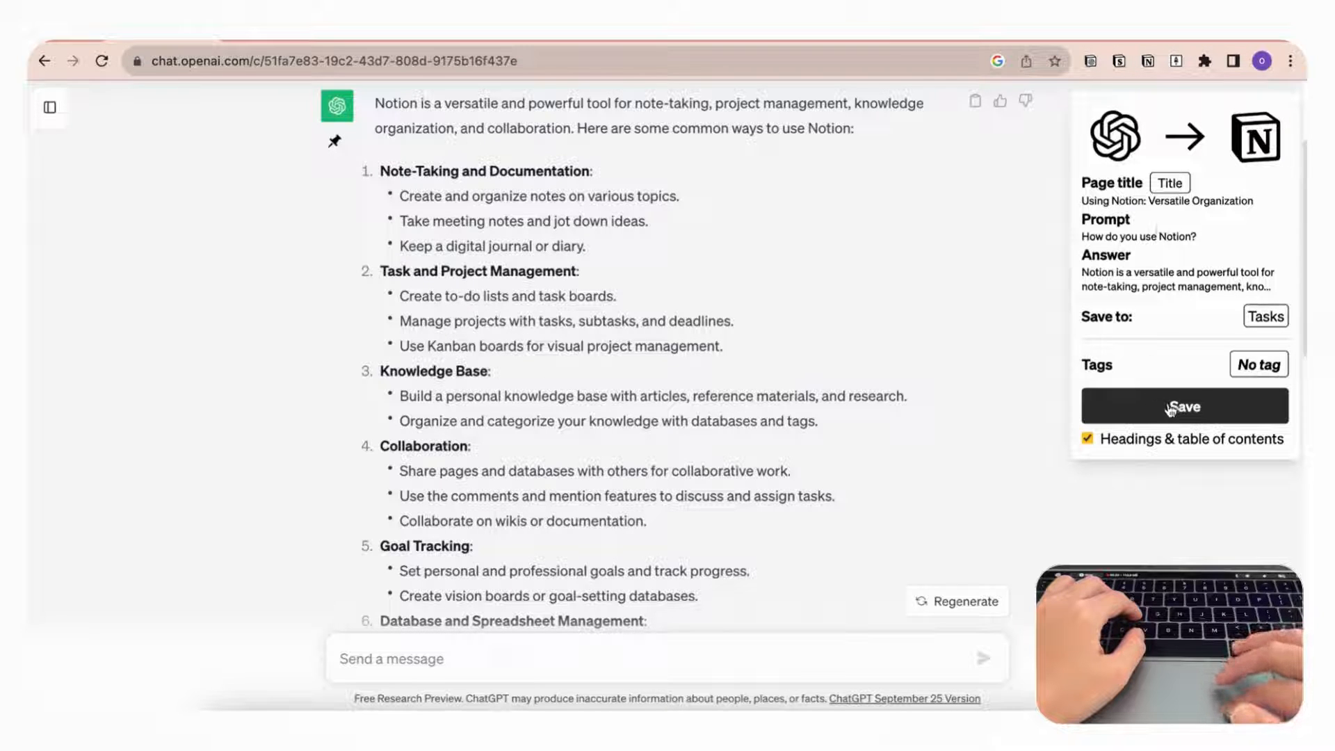
click(1183, 406)
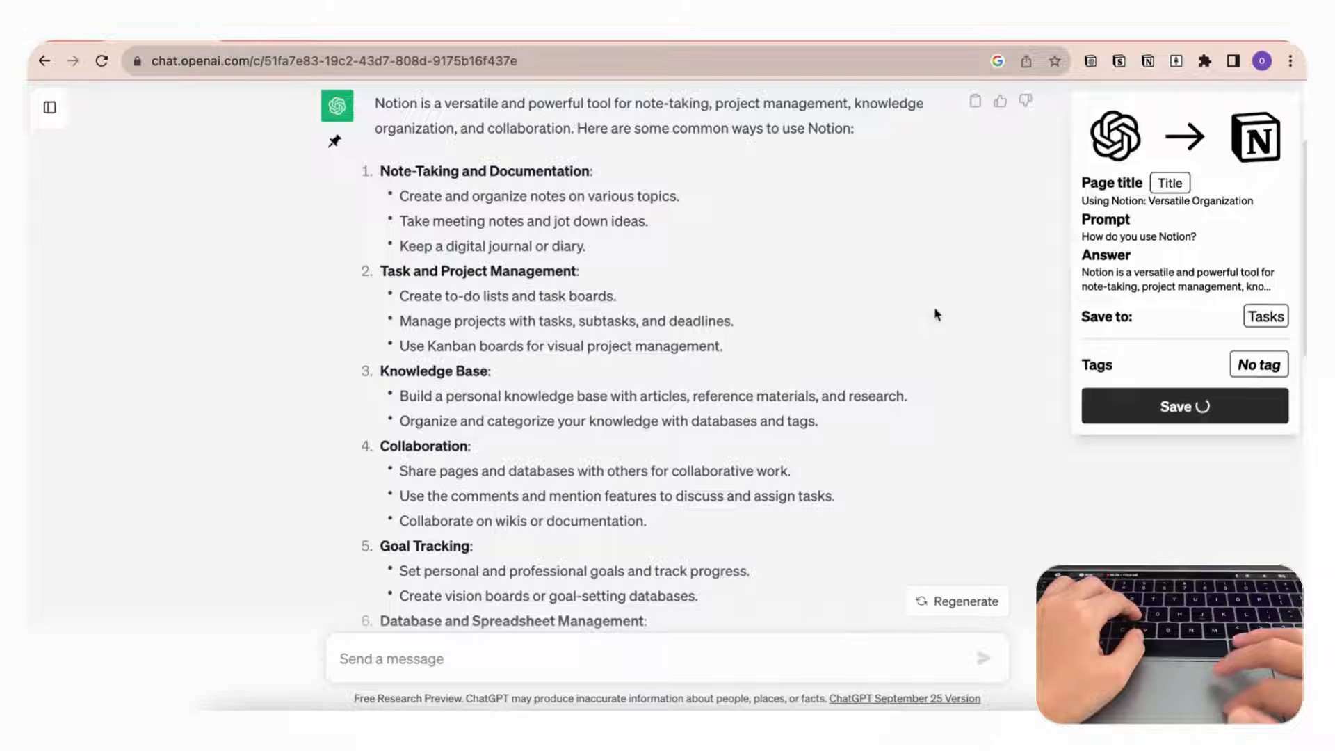
click(1184, 406)
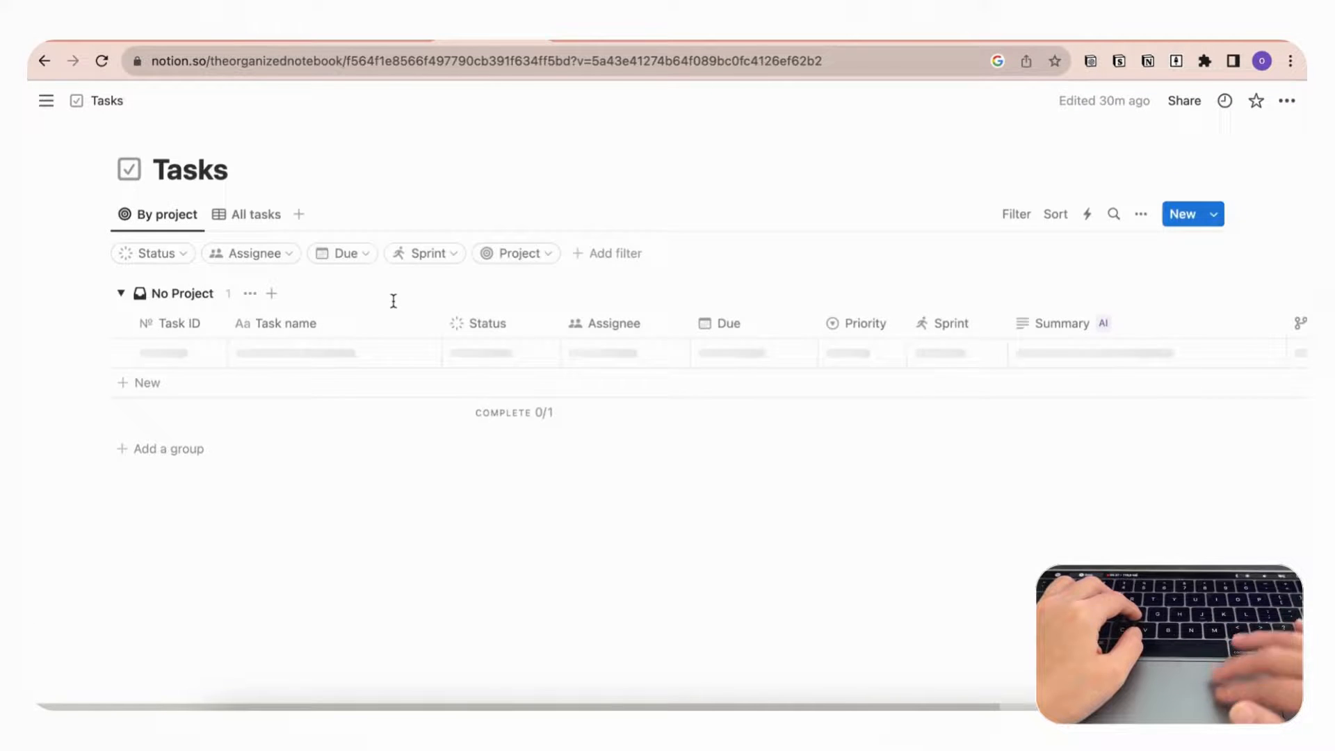
Read through the TAS-9 task page holding the saved ChatGPT conversation.
scroll(down, 3)
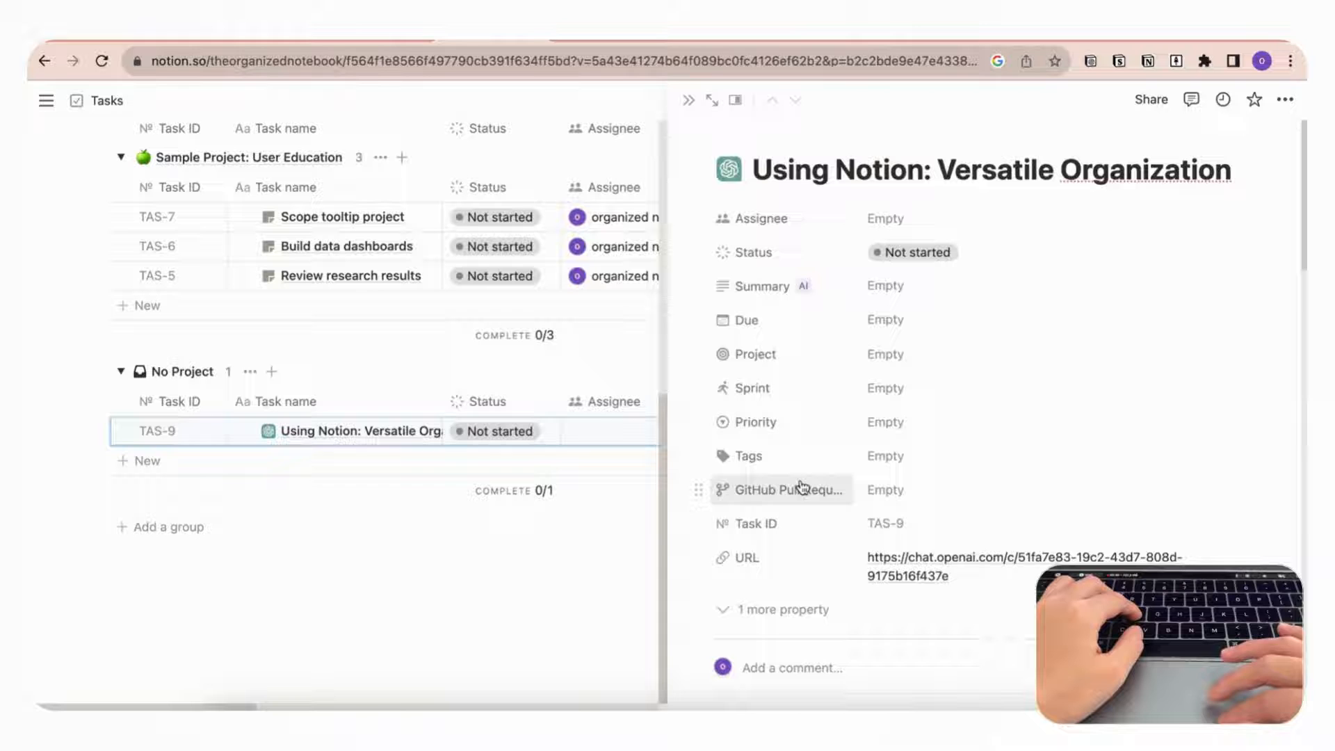
scroll(down, 3)
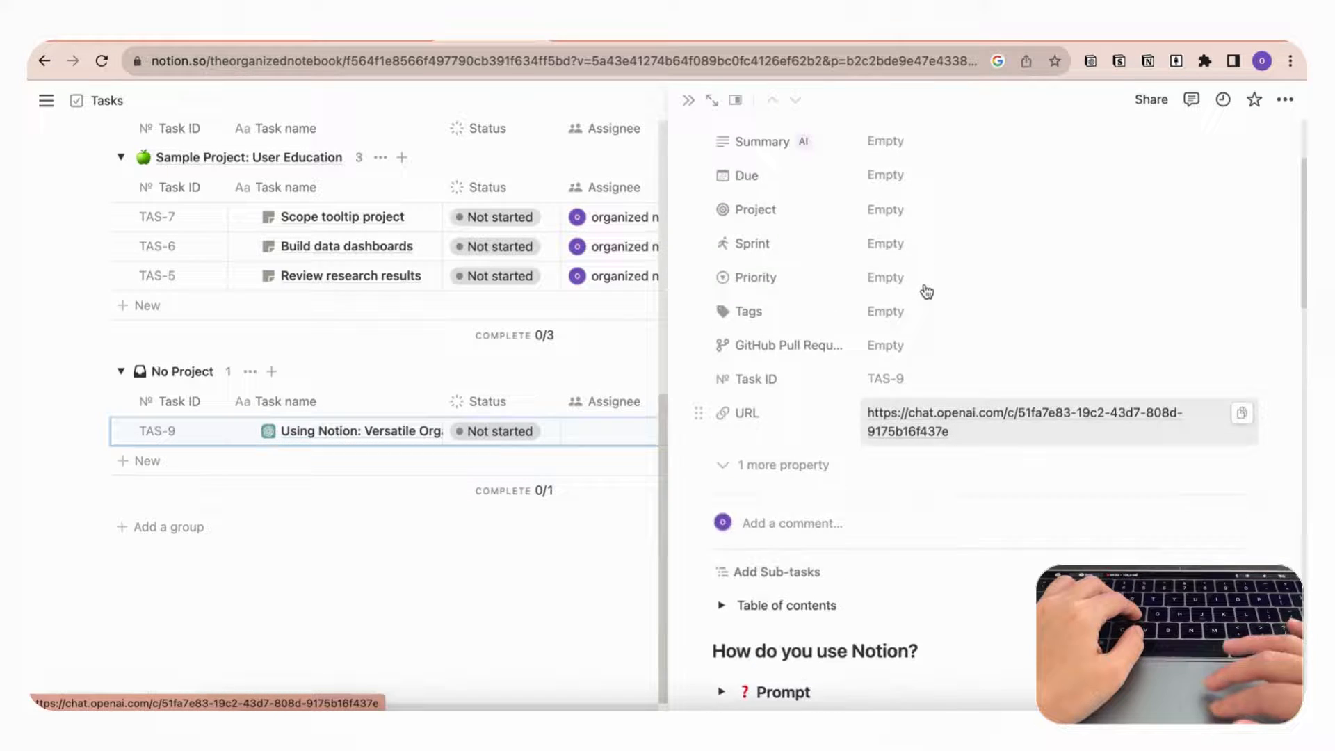
scroll(down, 3)
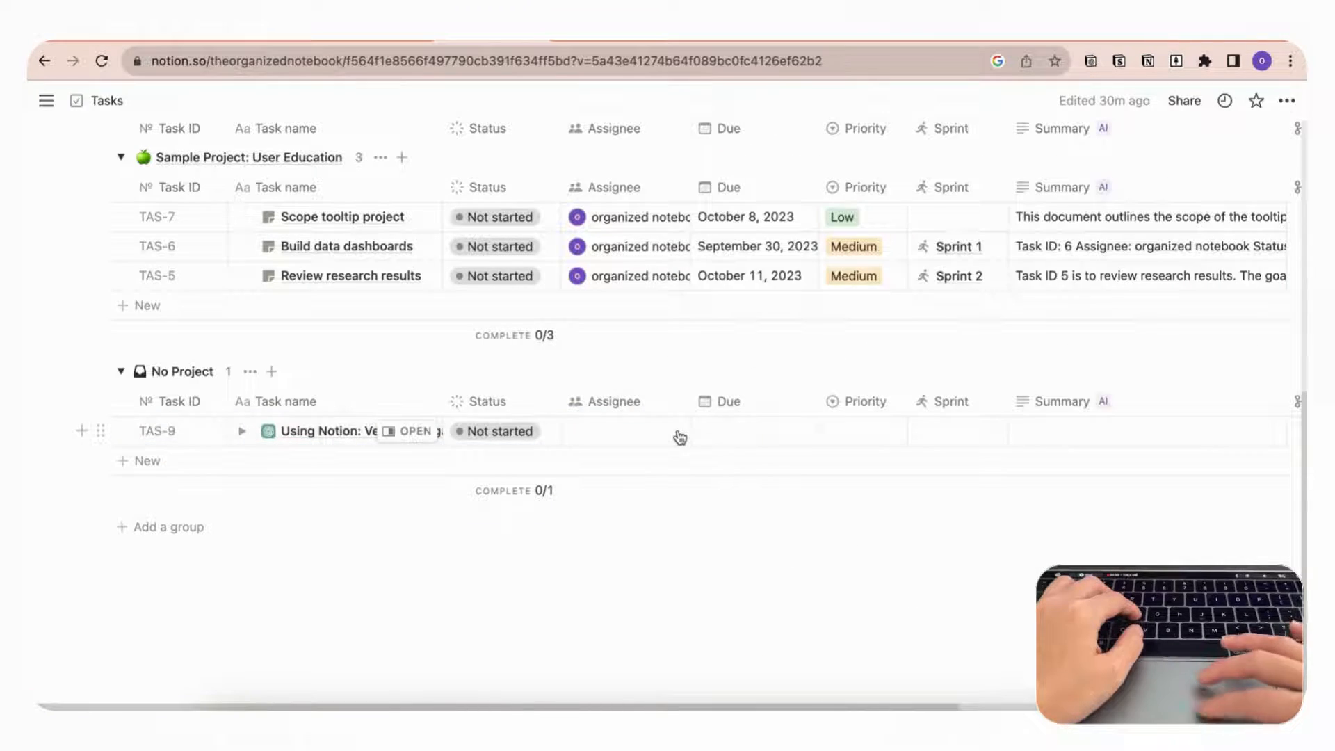
scroll(right, 3)
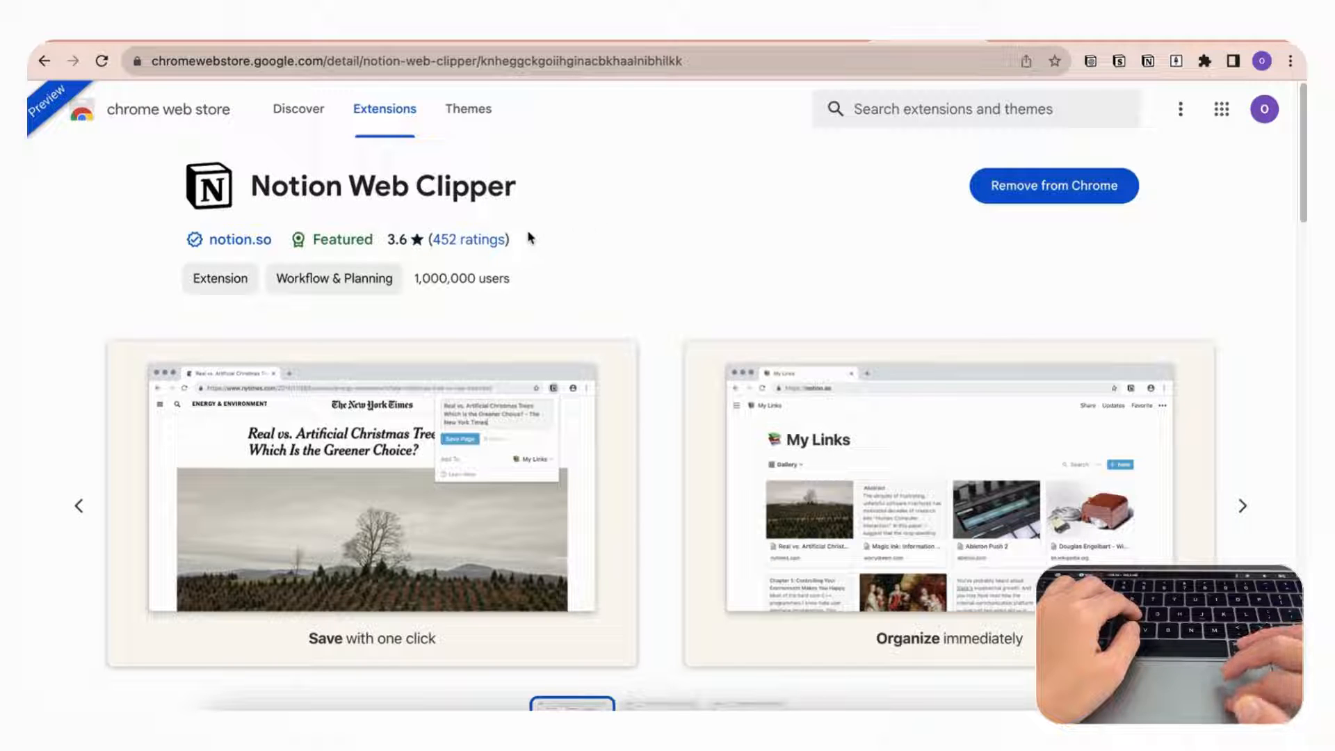
mouse_move(608, 250)
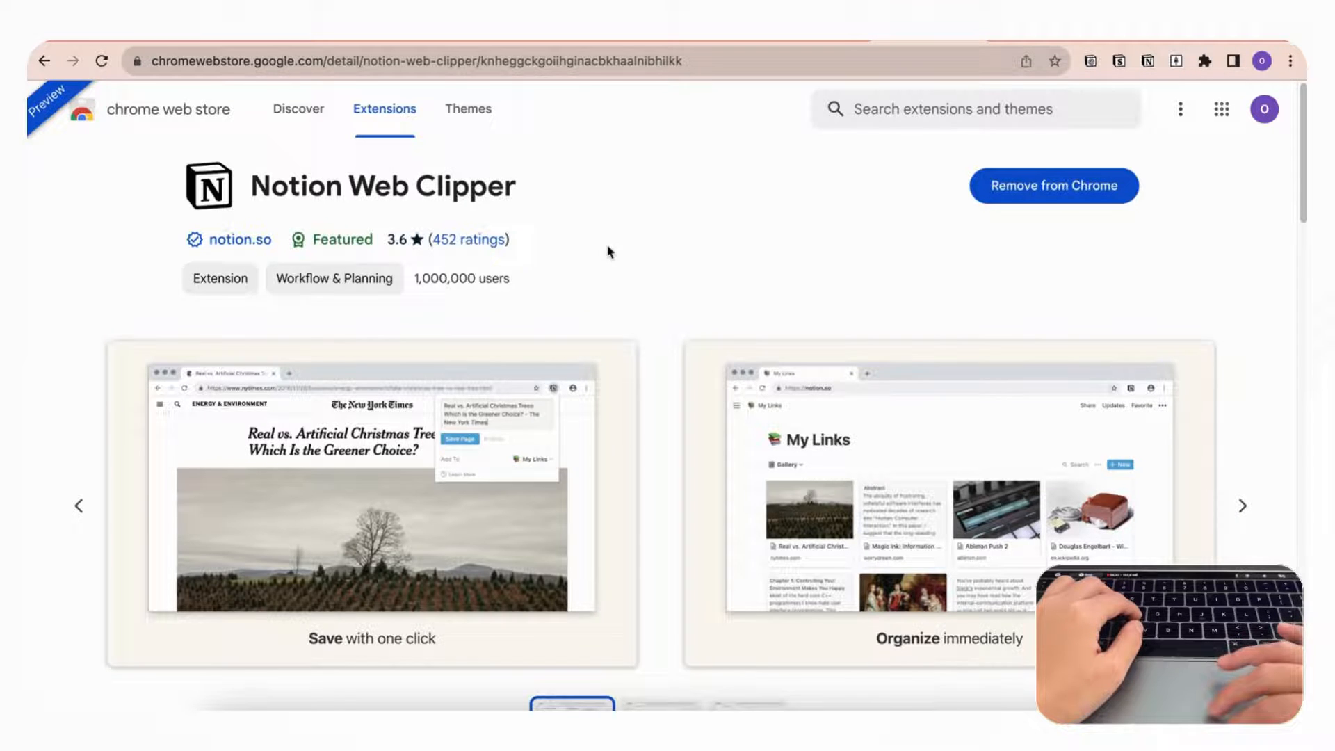
Look over the Notion Web Clipper listing's screenshot gallery in the Chrome Web Store.
scroll(down, 3)
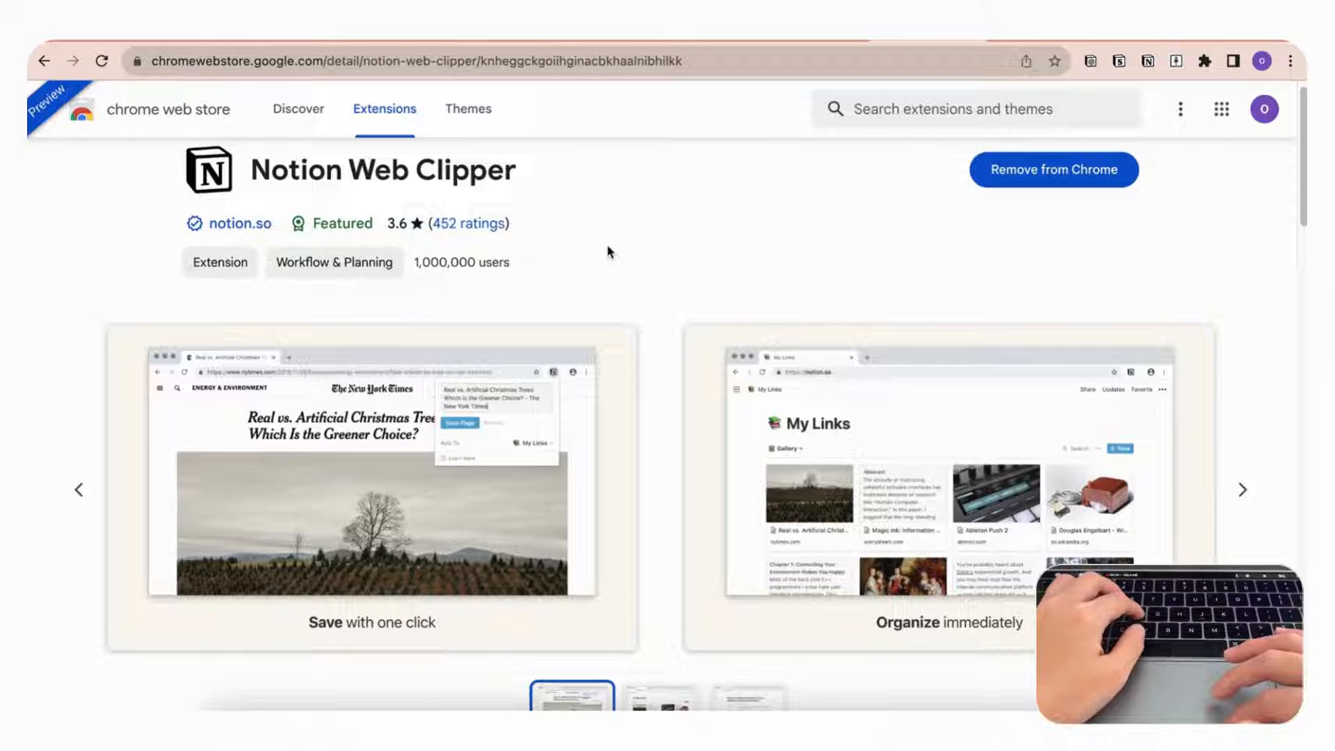
mouse_move(467, 108)
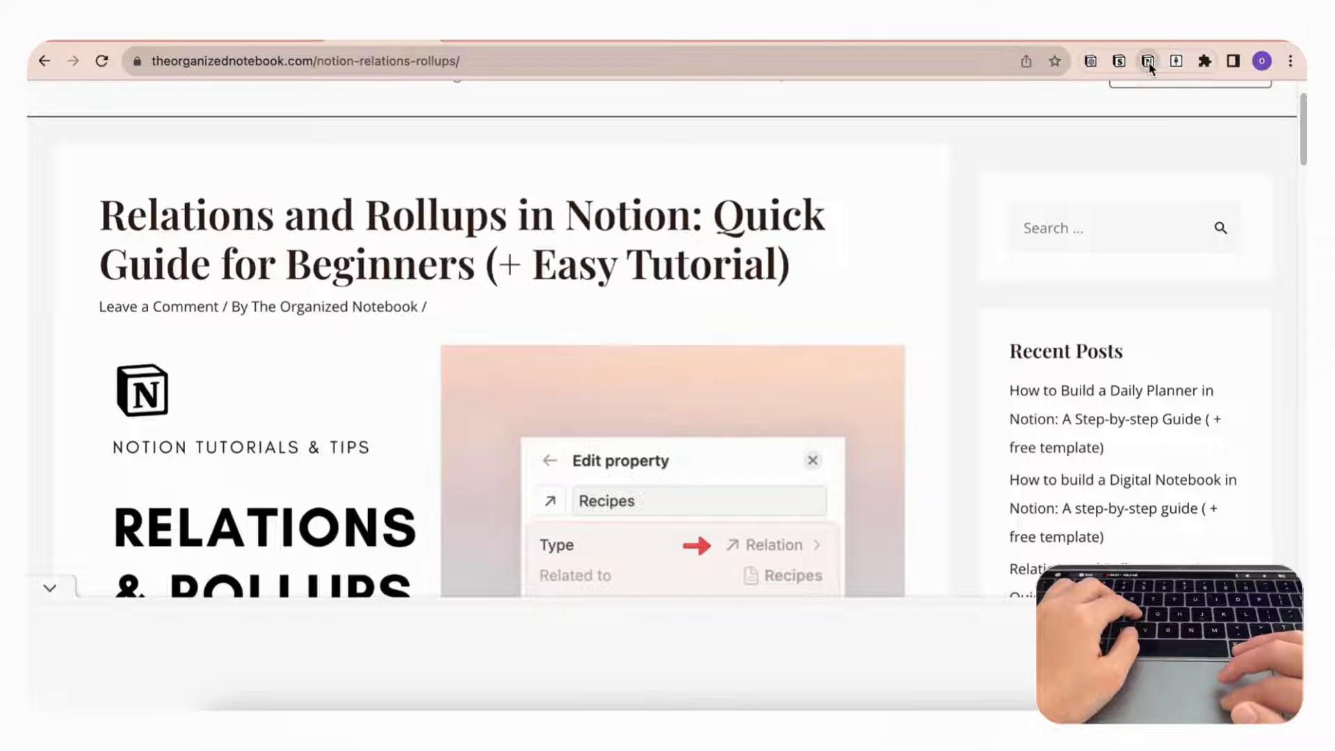
Clip the Relations and Rollups article into the Webclipper Database with Notion Web Clipper.
click(1147, 60)
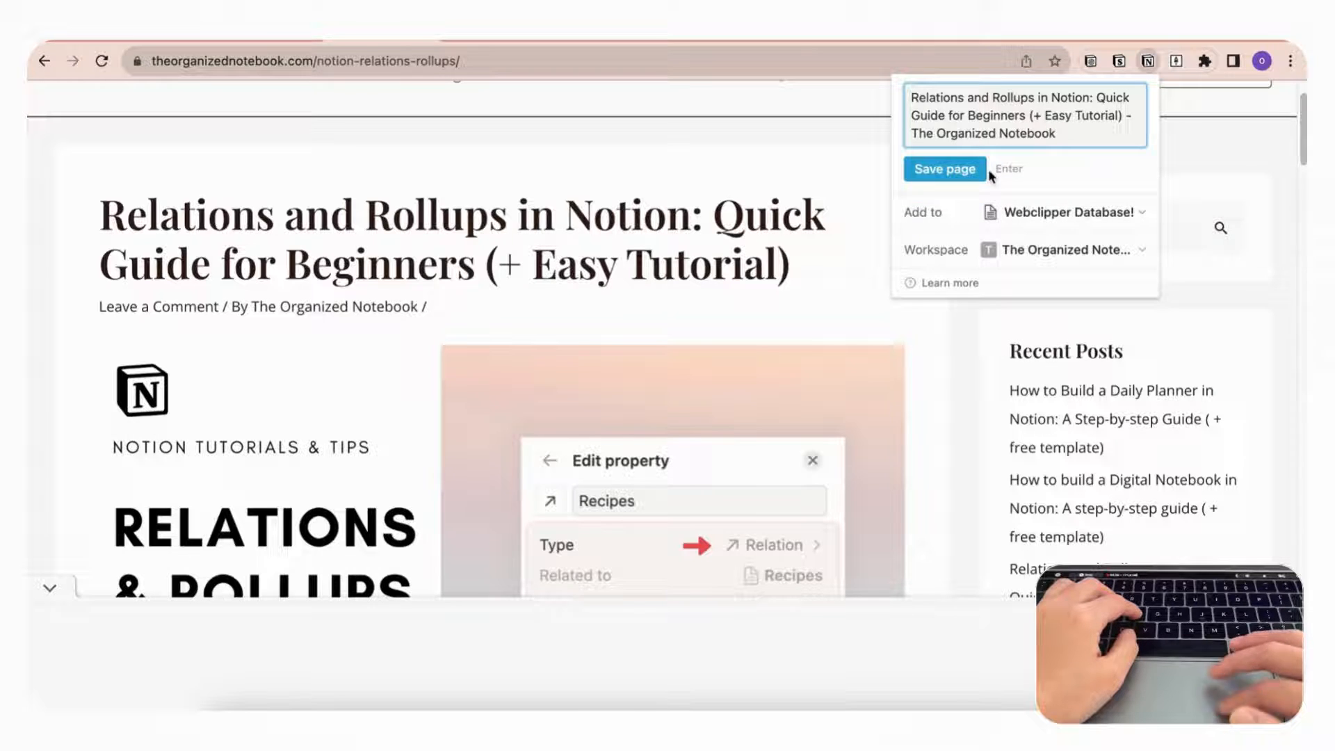
click(943, 169)
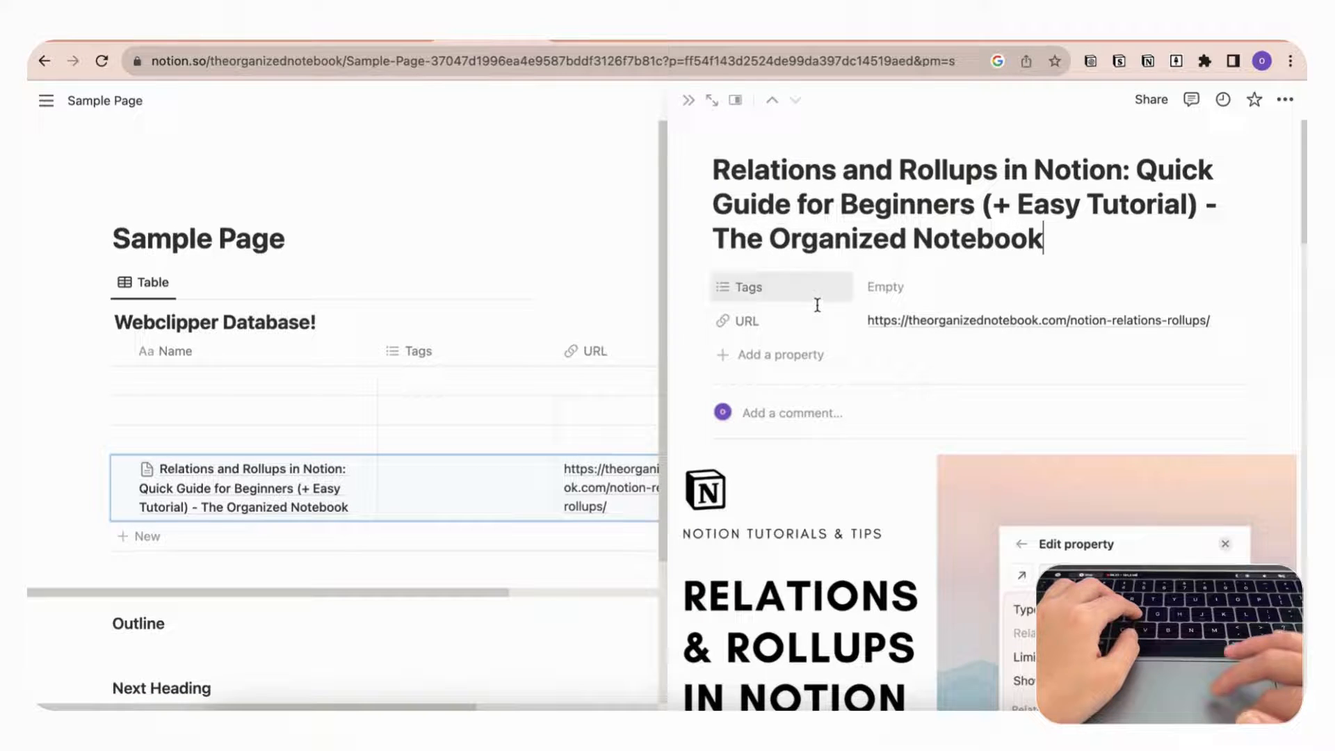
Look through the clipped article's title, URL and content in its side peek.
scroll(down, 3)
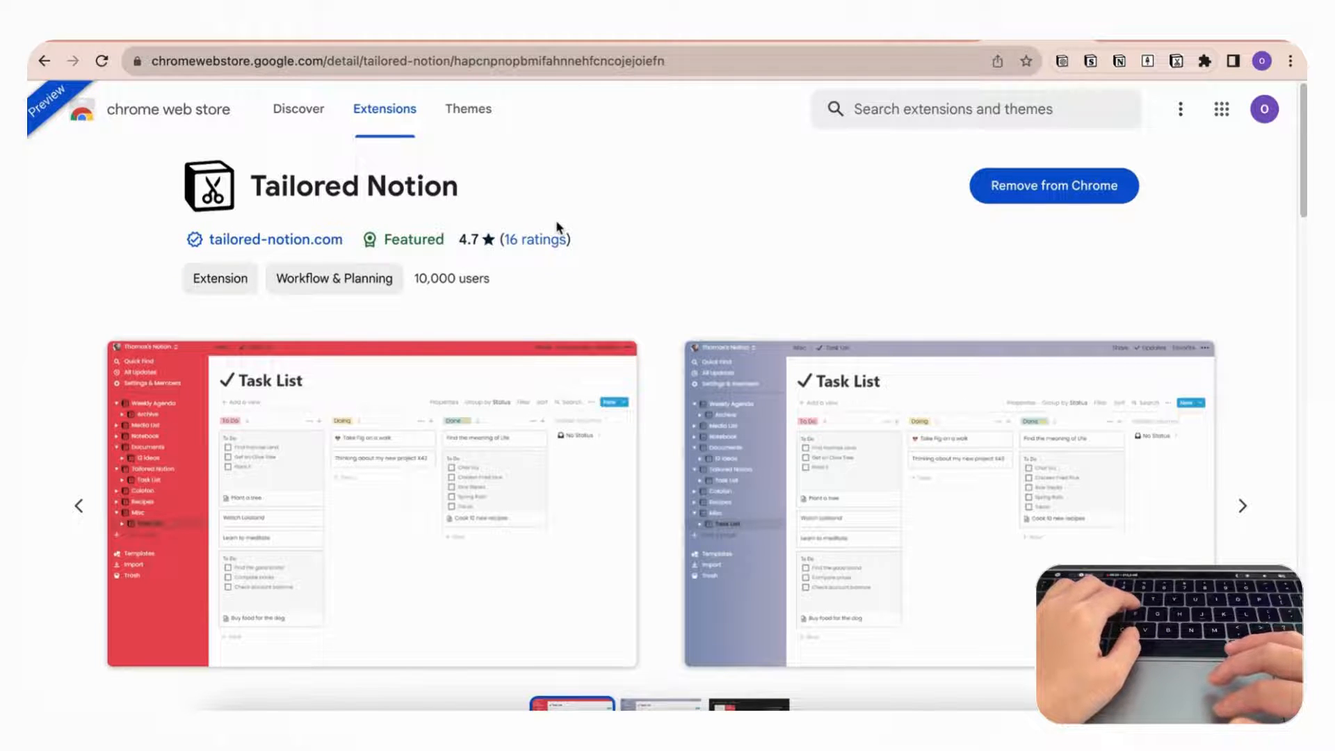
mouse_move(629, 289)
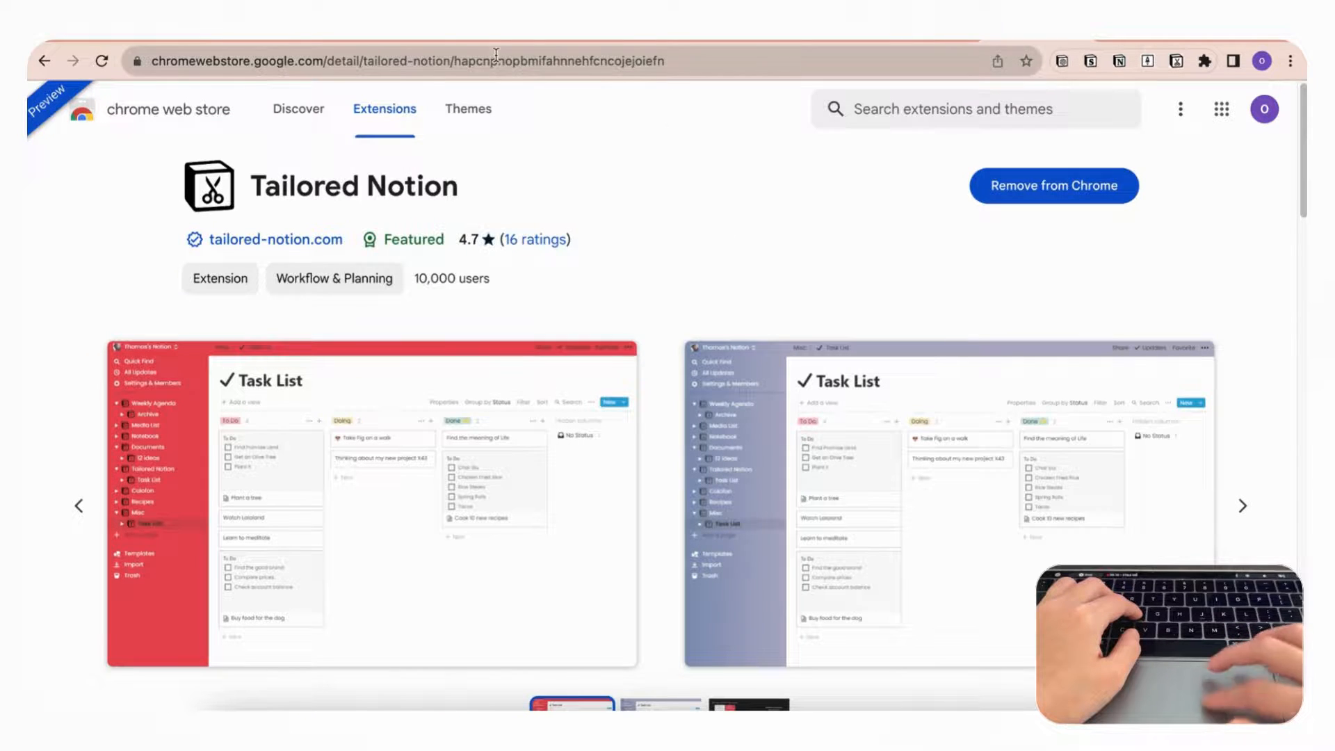
Return from the Tailored Notion listing to the Notion Sample Page tab.
click(1178, 60)
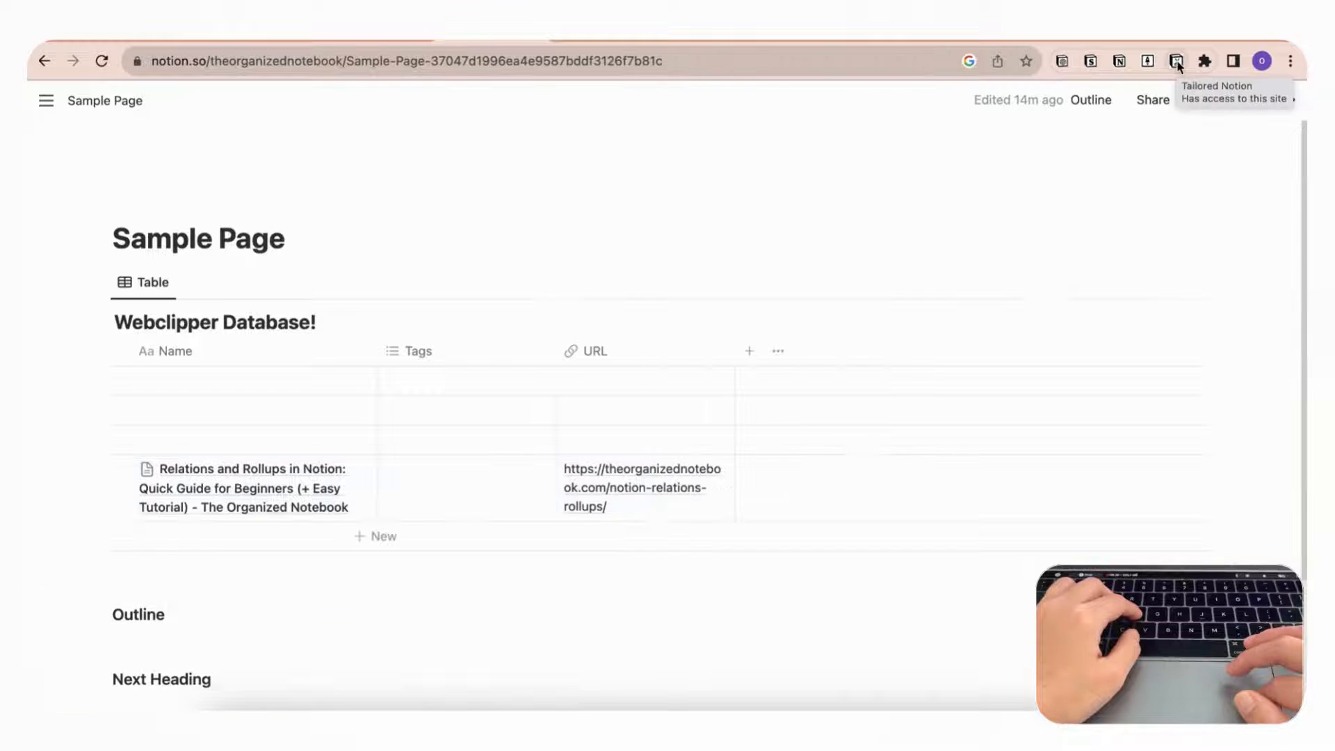
Set the workspace font to Baskerville in Tailored Notion and save it.
click(1177, 60)
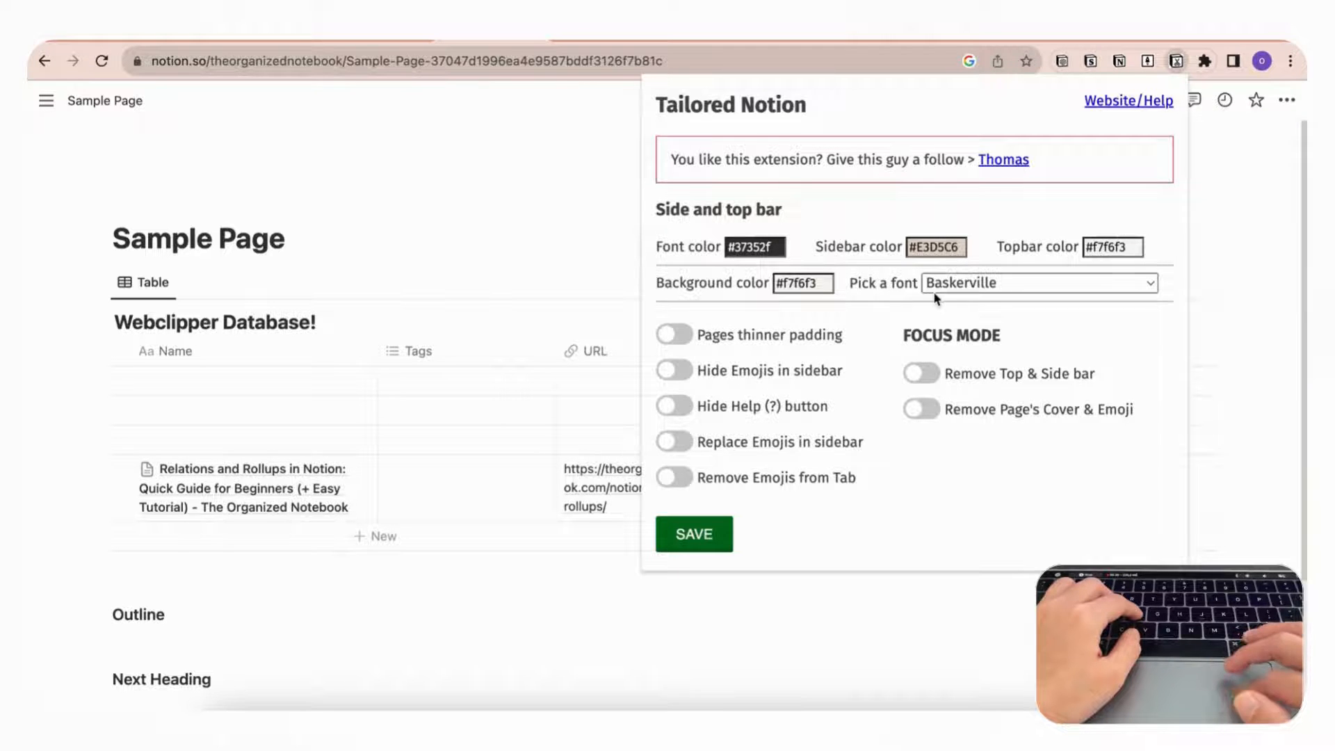
click(1037, 282)
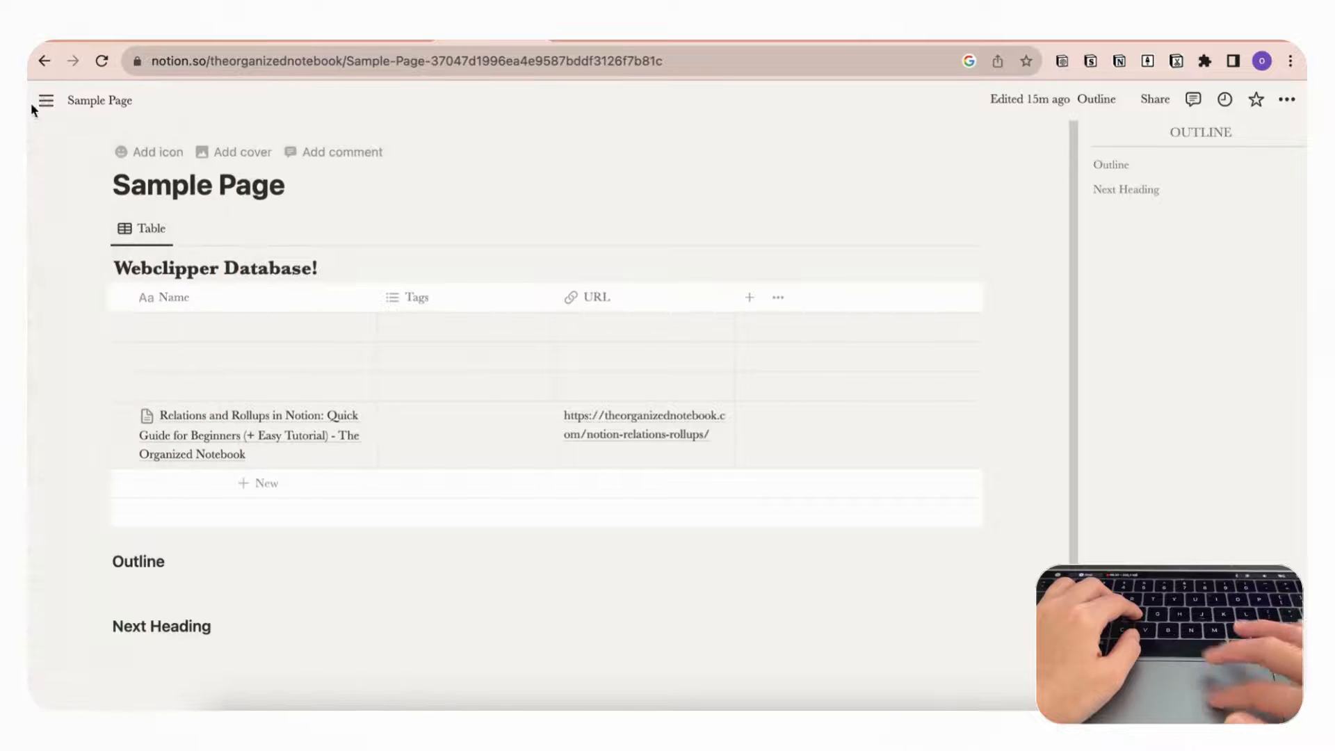
click(44, 100)
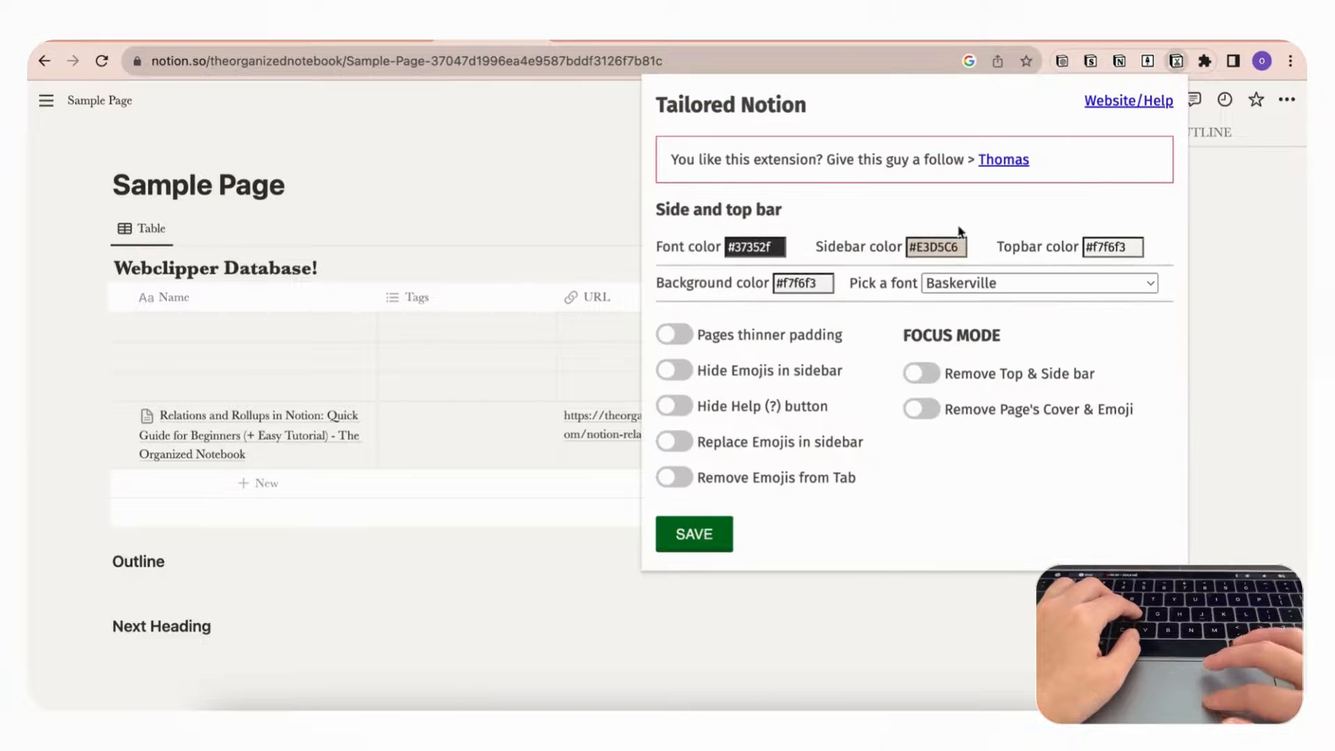
Set the sidebar colour to light purple #C6C6E3, save, and refresh the page.
click(936, 247)
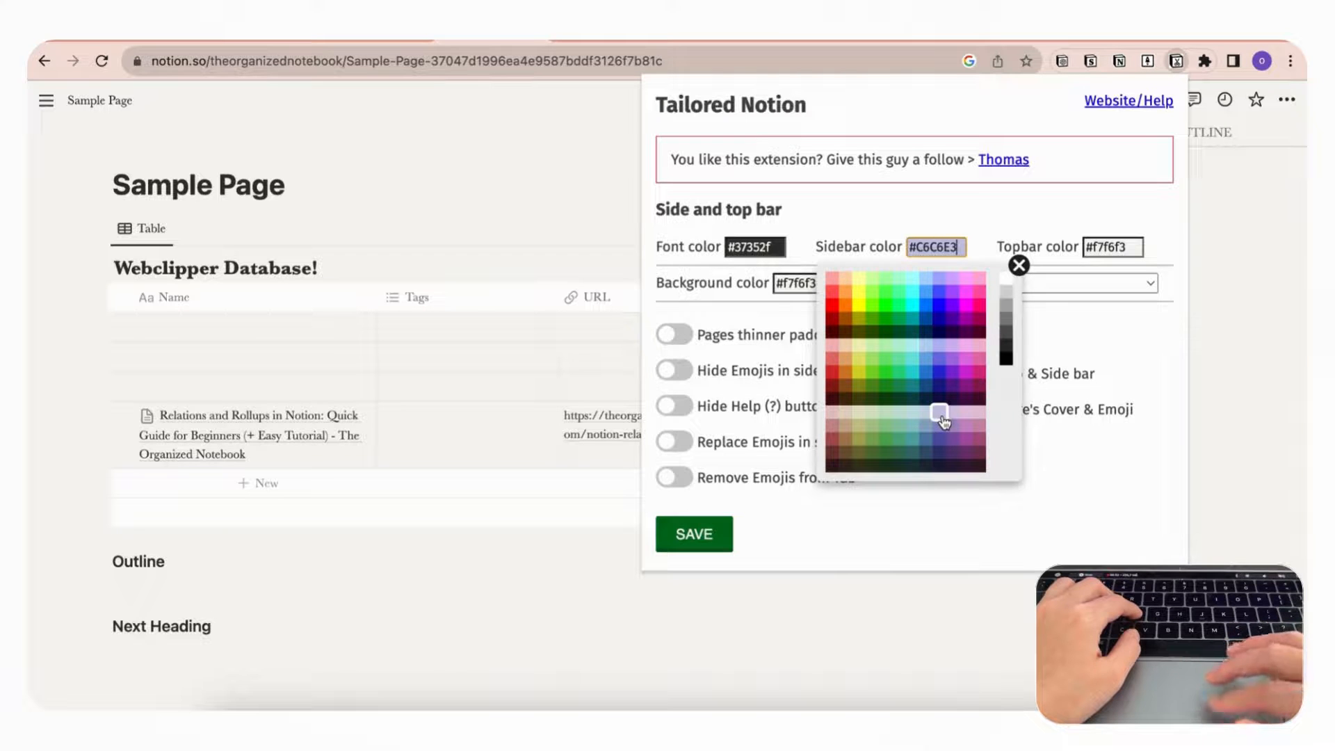
click(693, 534)
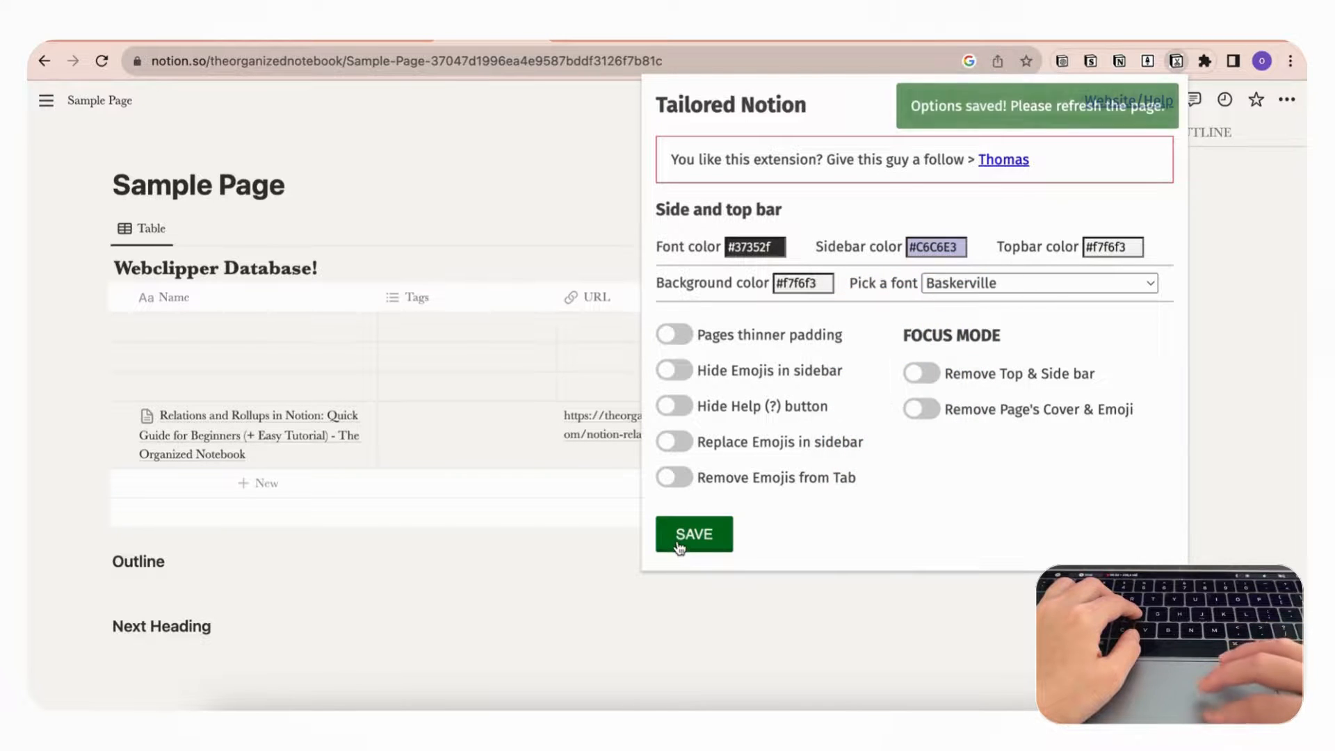
click(692, 534)
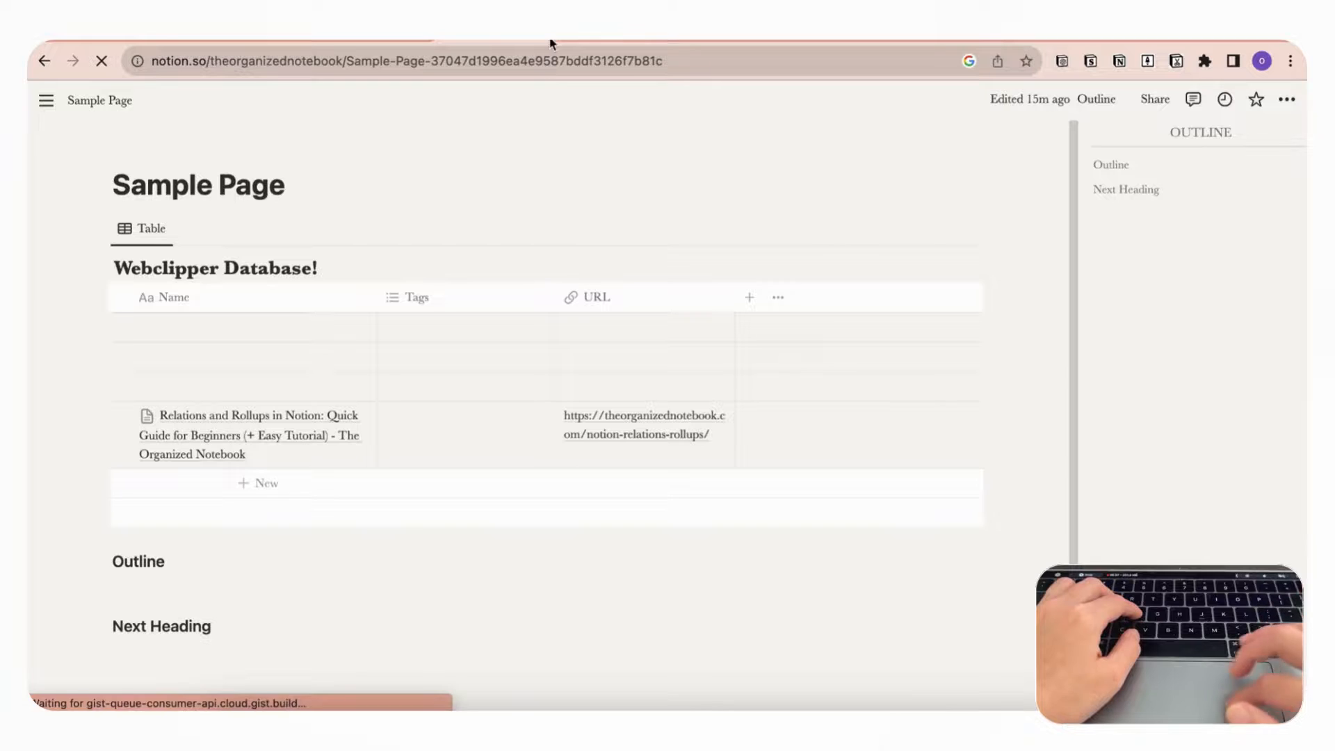
click(45, 100)
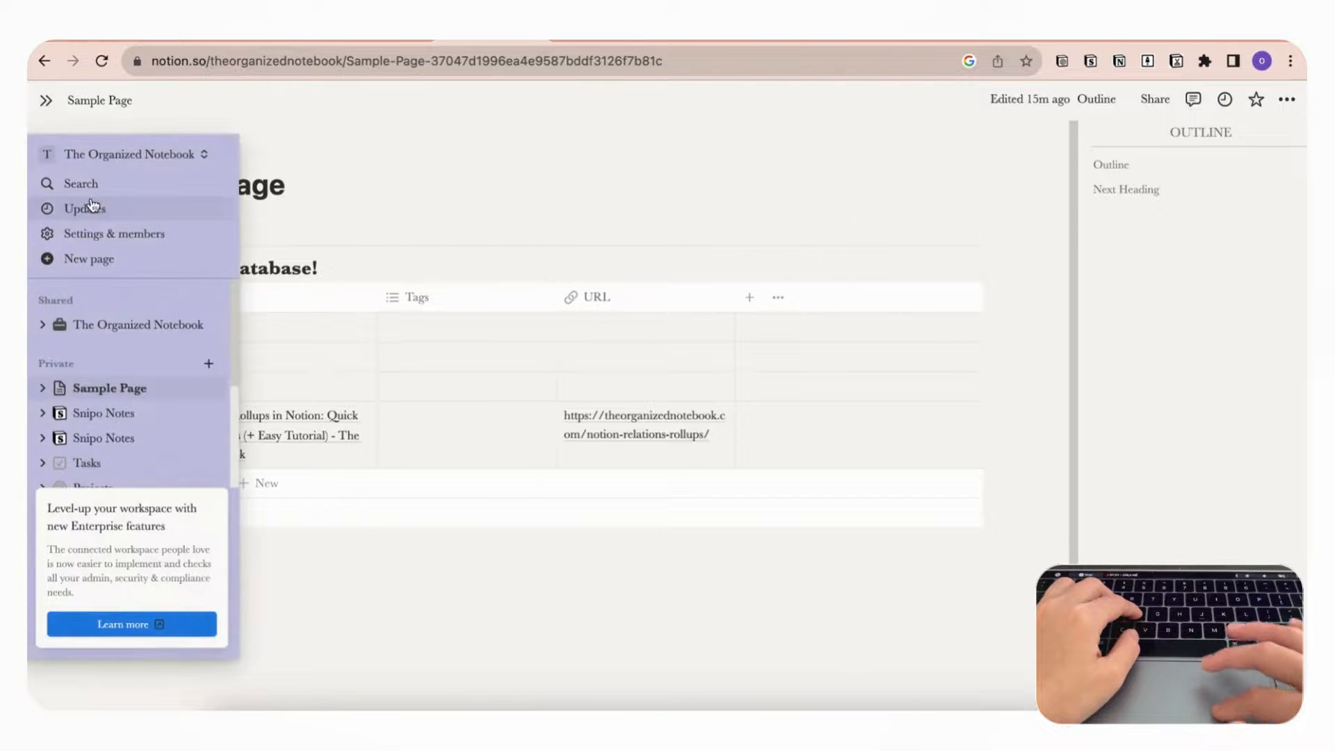
mouse_move(36, 113)
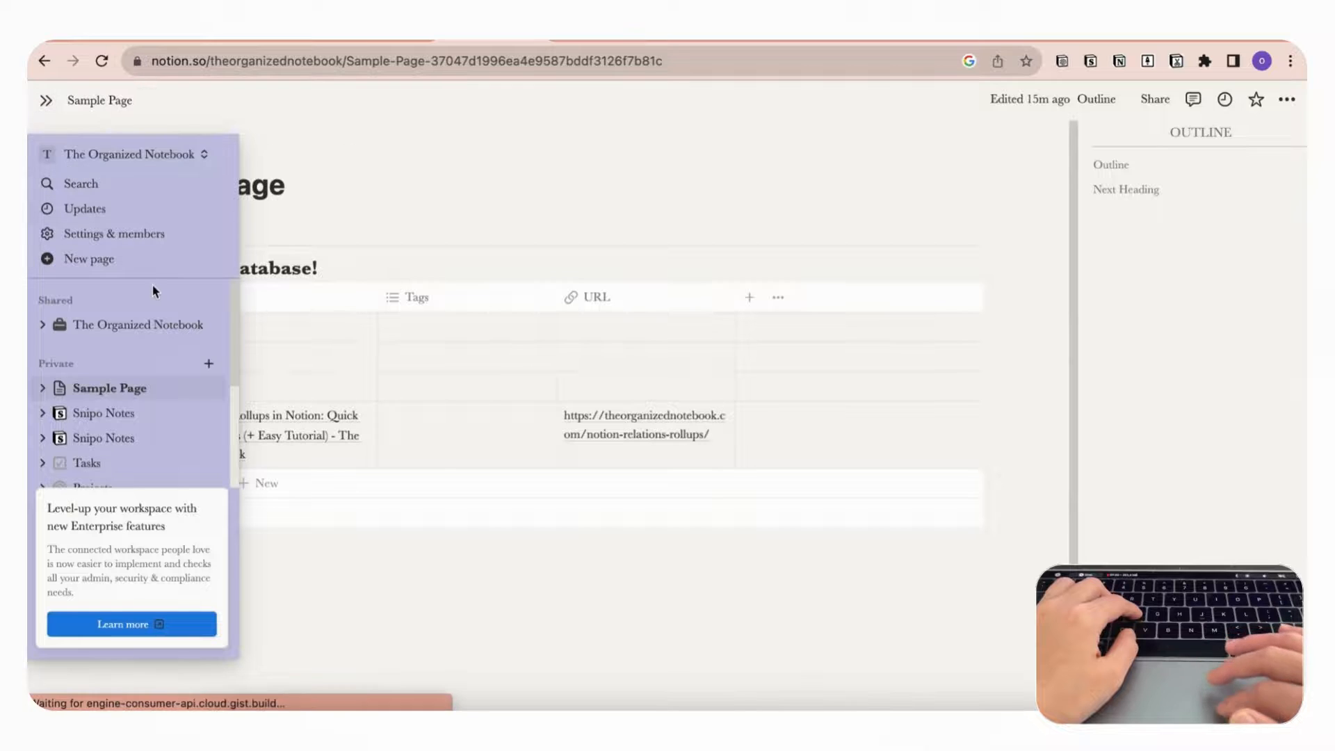
click(45, 100)
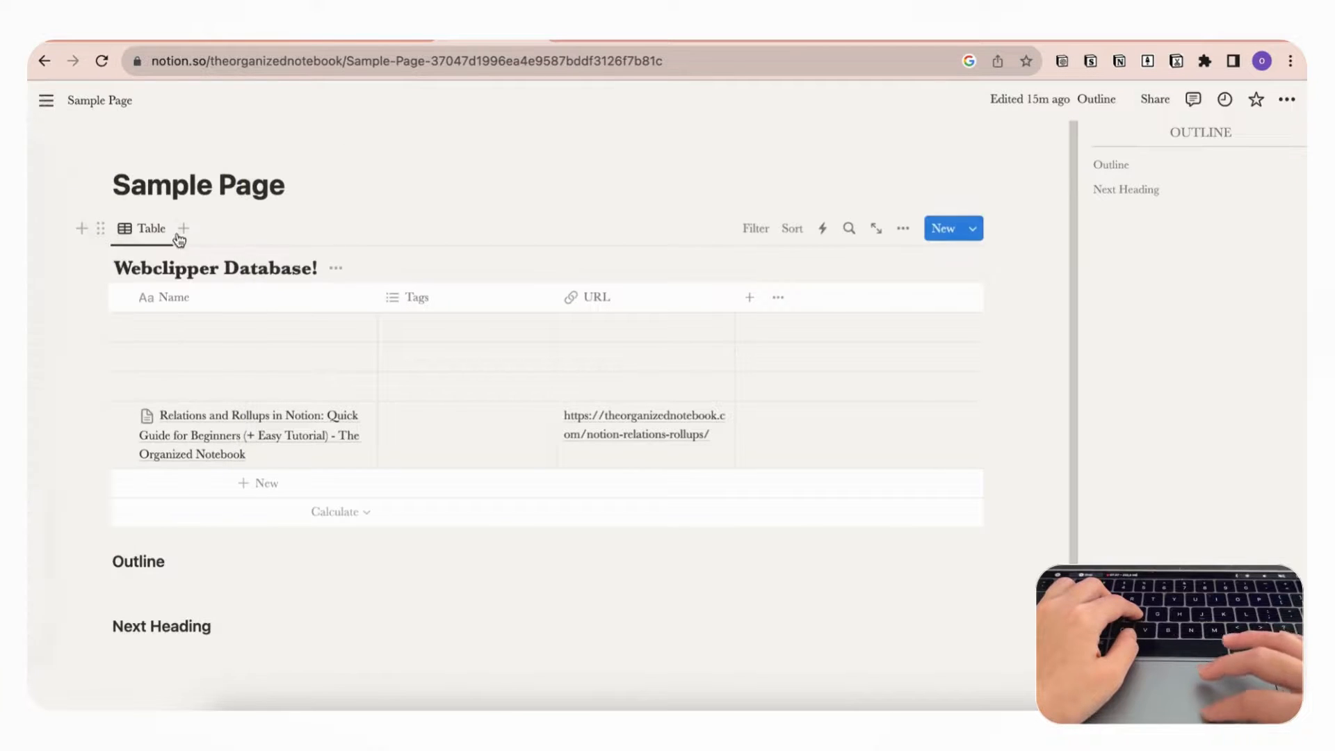